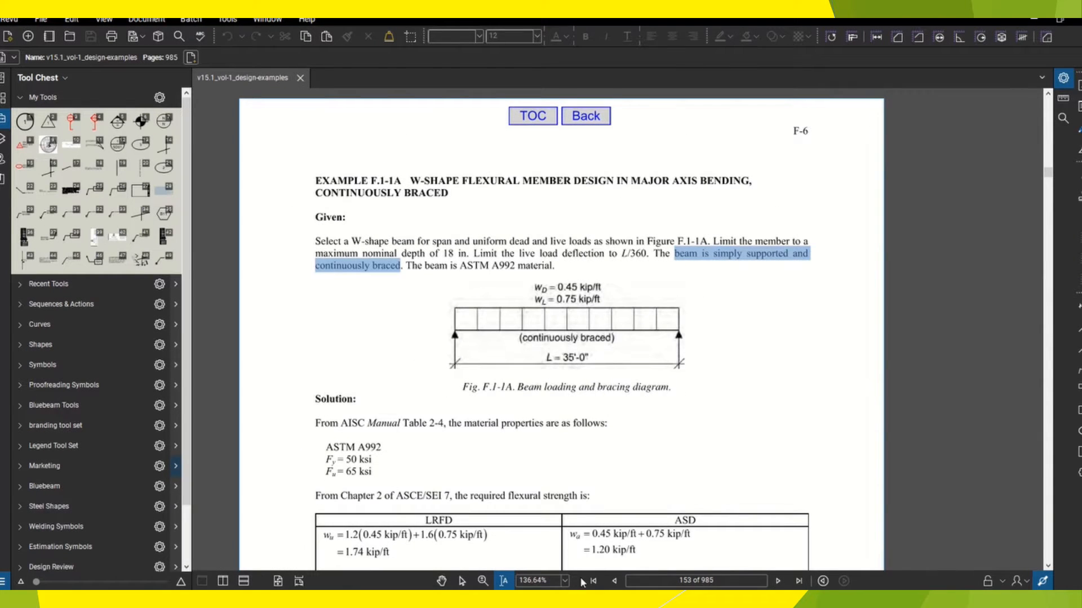
- Return to the AISC manual's cover page and zoom in to read it
{"action": "left_click", "coordinate": [591, 580]}
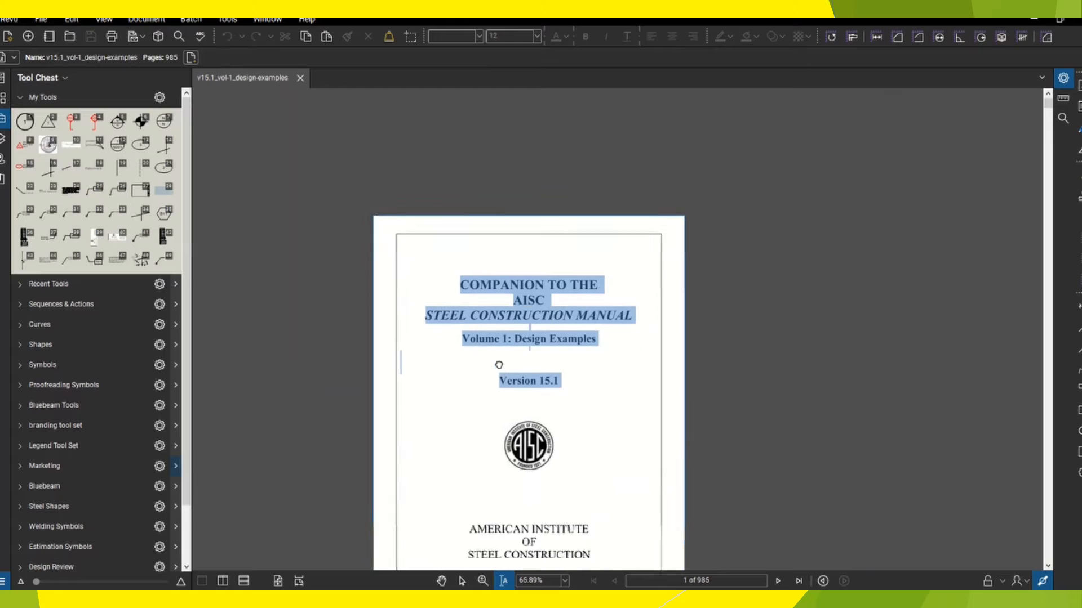
{"action": "left_click", "coordinate": [476, 581]}
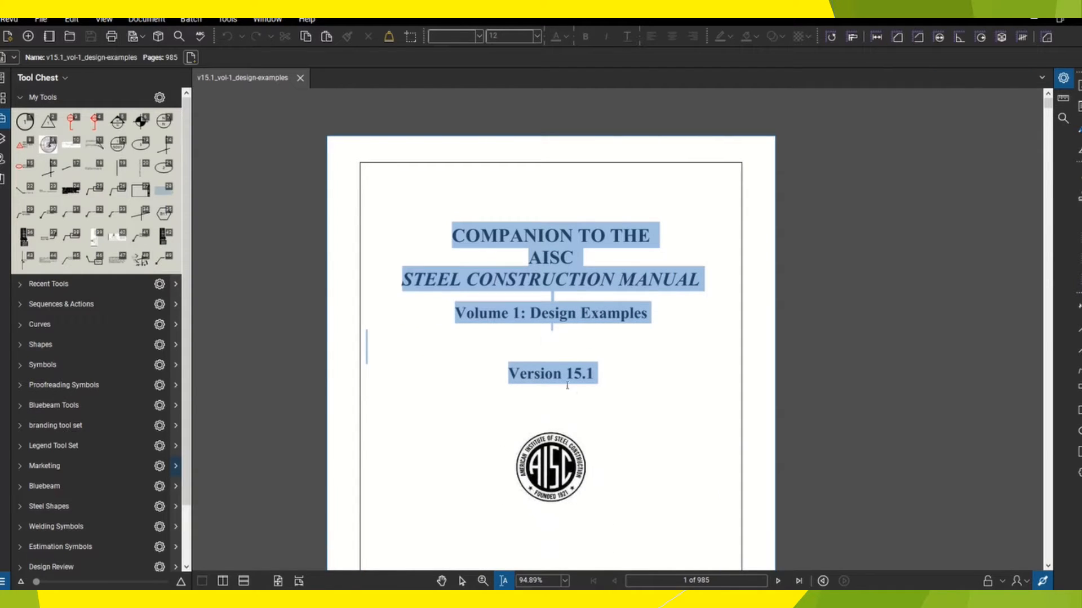
{"action": "scroll", "scroll_direction": "down", "scroll_amount": 3}
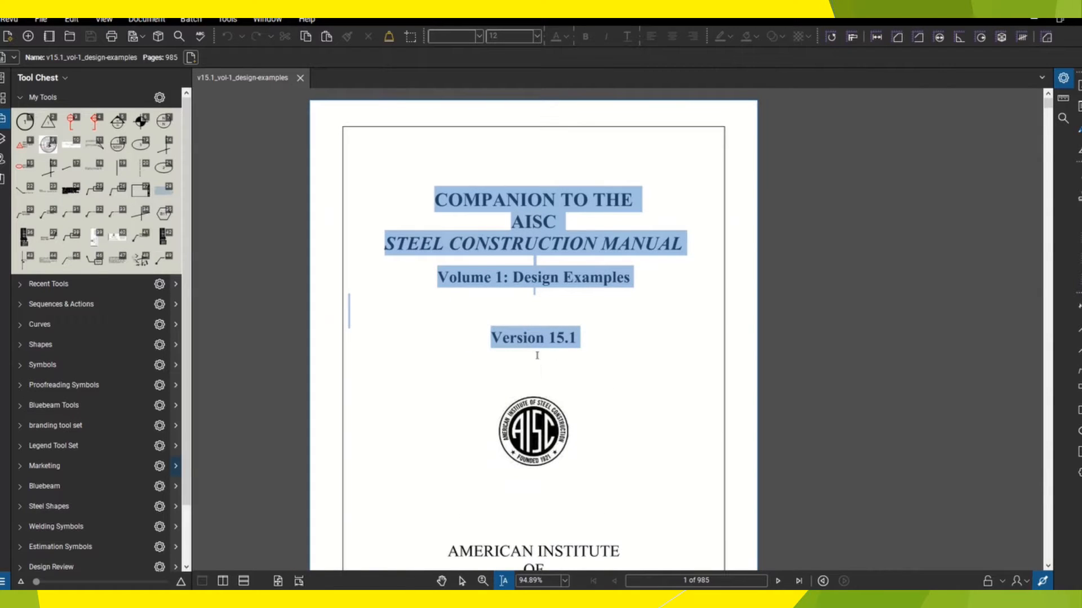
{"action": "scroll", "scroll_direction": "down", "scroll_amount": 3}
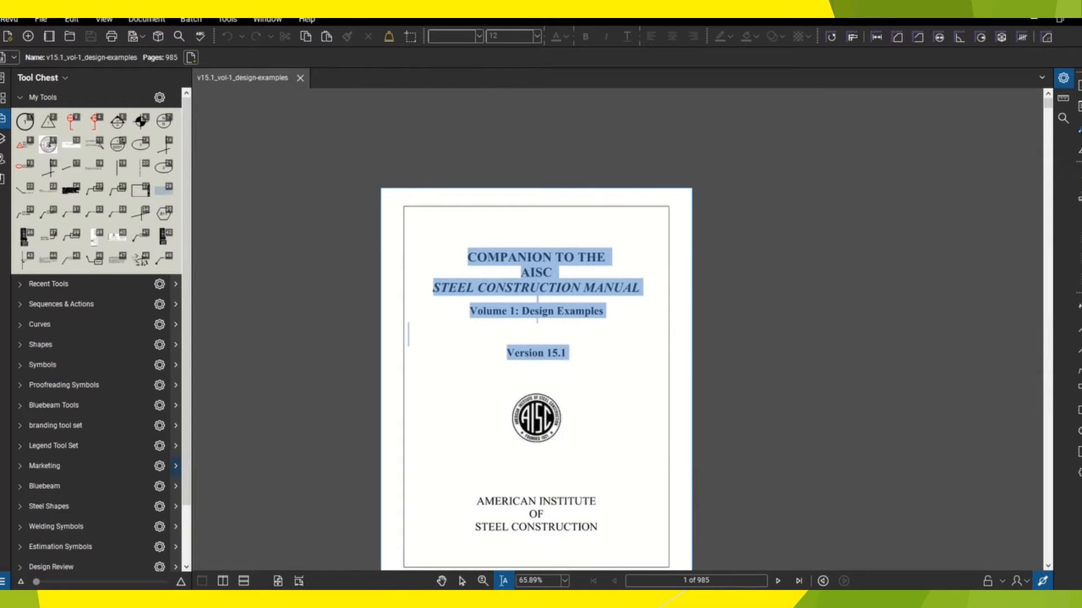
- Page forward through the manual toward the flexural member chapter near Example F.1-1A
{"action": "left_click", "coordinate": [778, 581]}
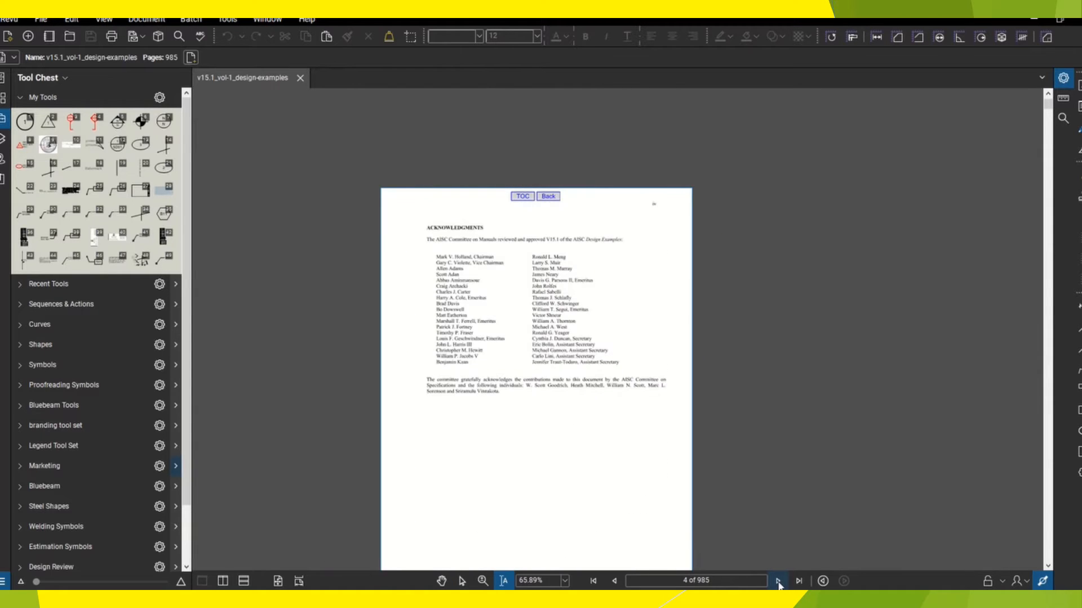
{"action": "left_click", "coordinate": [778, 580]}
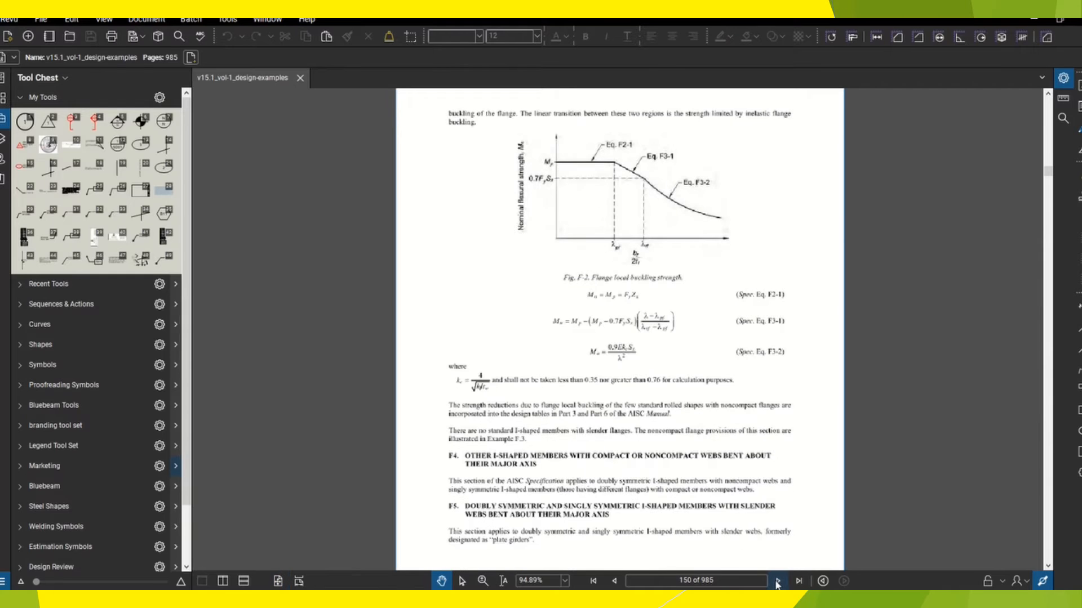
{"action": "left_click", "coordinate": [775, 581]}
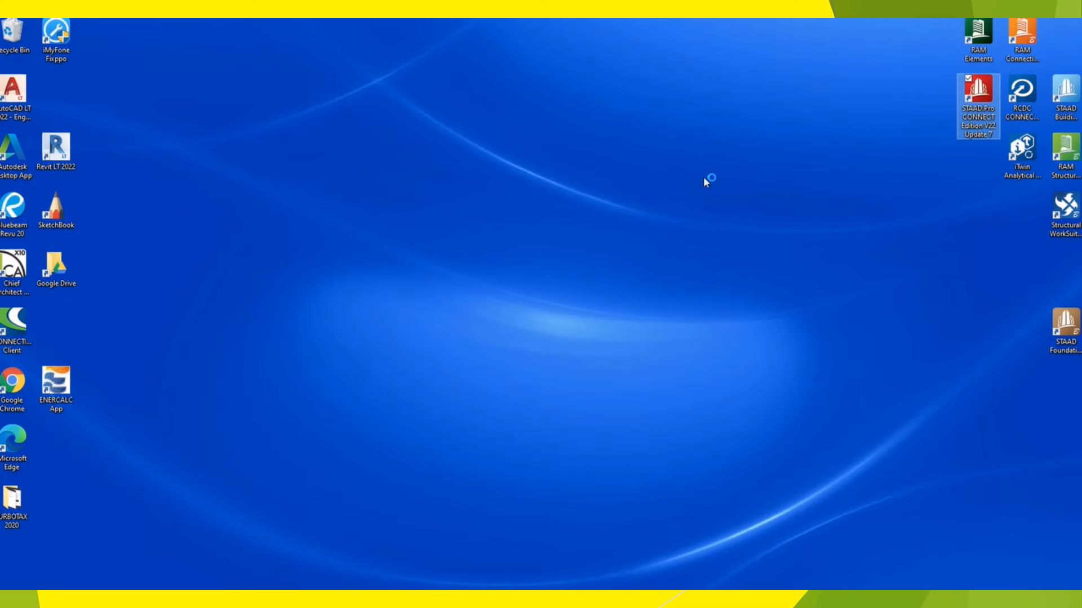
- Launch STAAD.Pro from the desktop and continue past the License Information notice
{"action": "double_click", "coordinate": [977, 100]}
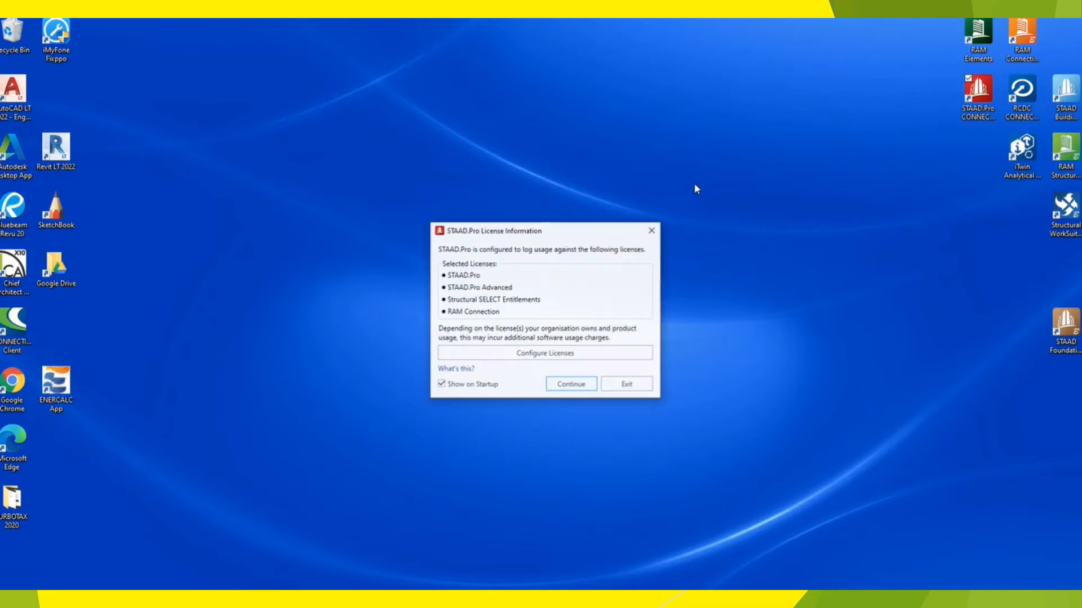
{"action": "left_click", "coordinate": [570, 384]}
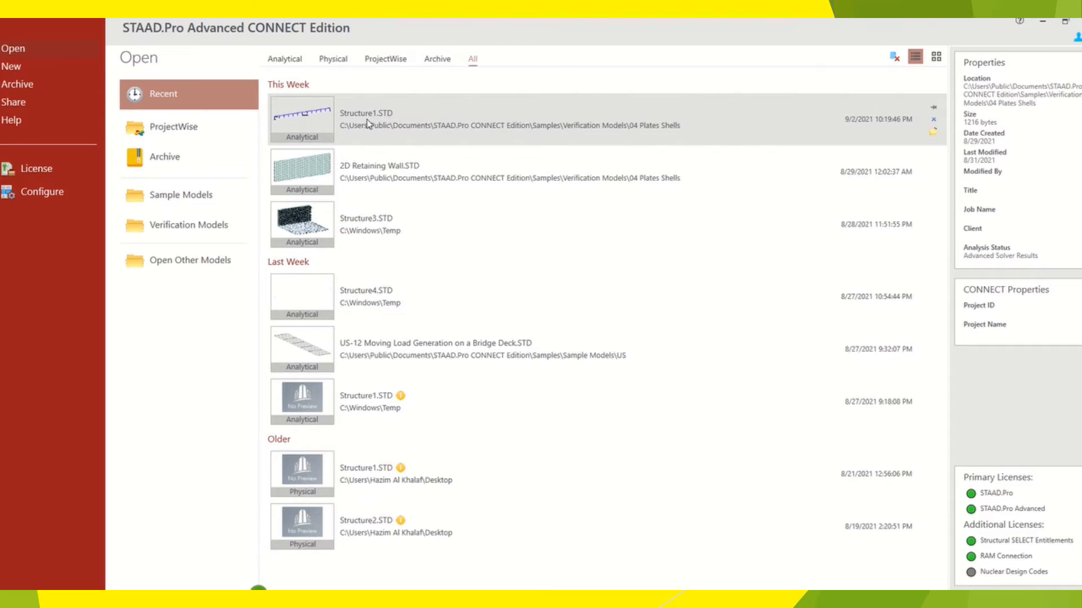
{"action": "mouse_move", "coordinate": [191, 198]}
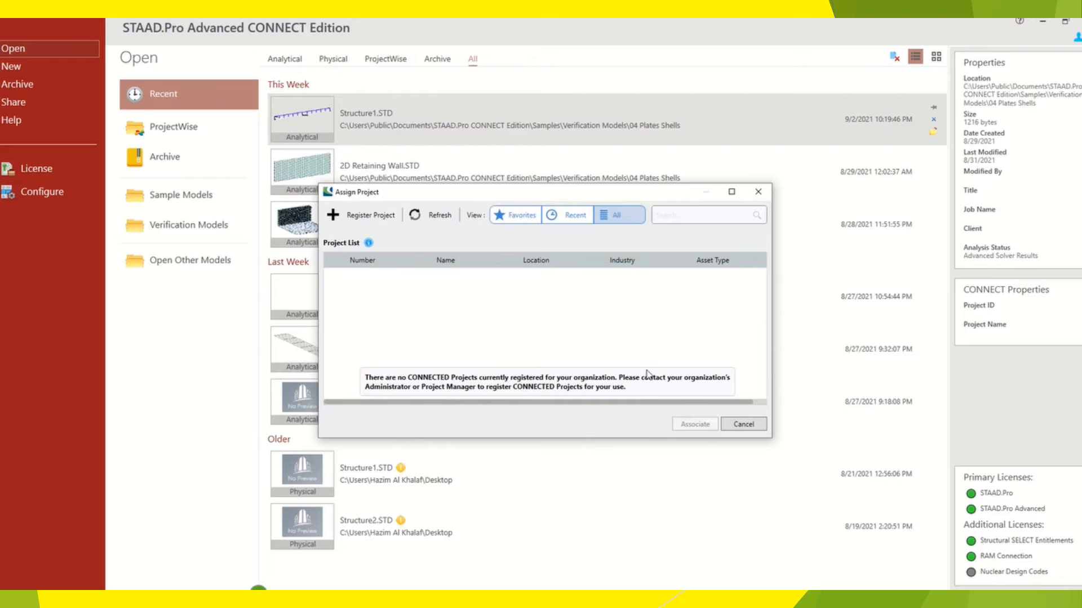
{"action": "mouse_move", "coordinate": [742, 439]}
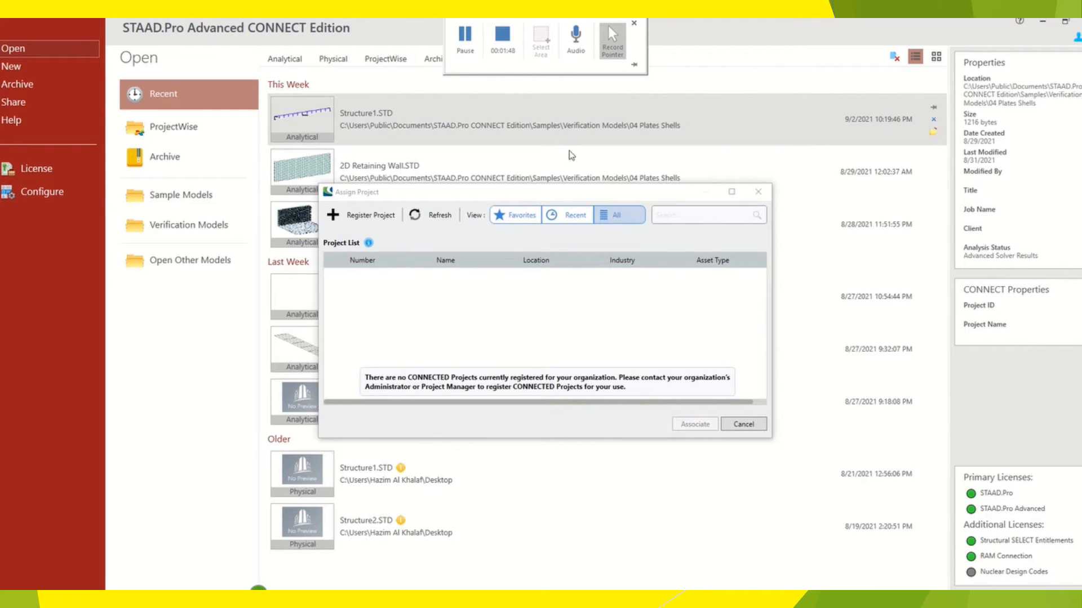
- Cancel the Assign Project dialog so Structure1.STD opens without a CONNECT project
{"action": "left_click", "coordinate": [743, 424]}
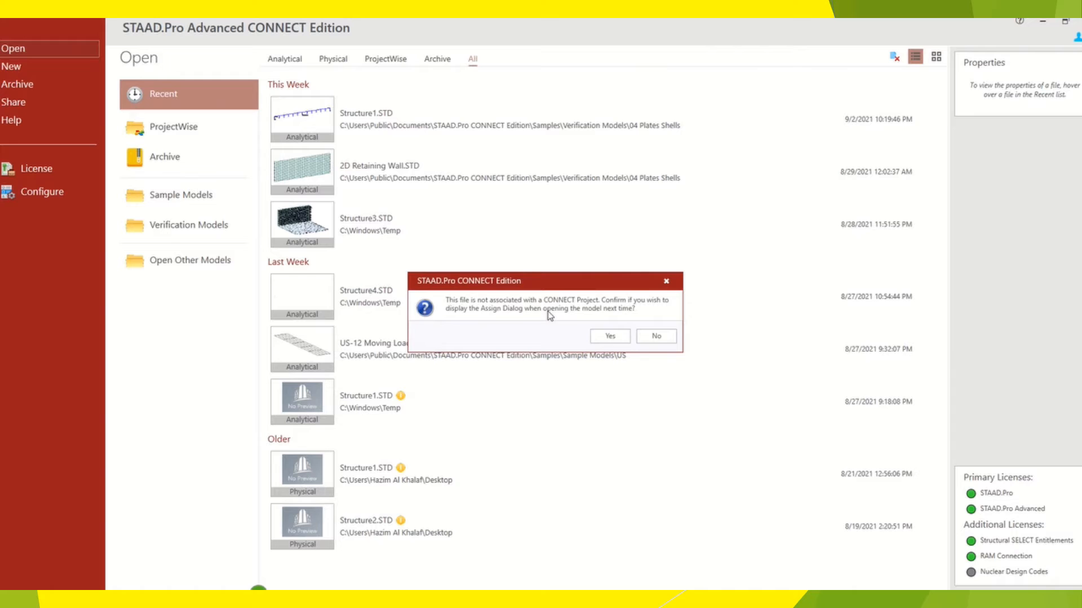
{"action": "left_click", "coordinate": [653, 336]}
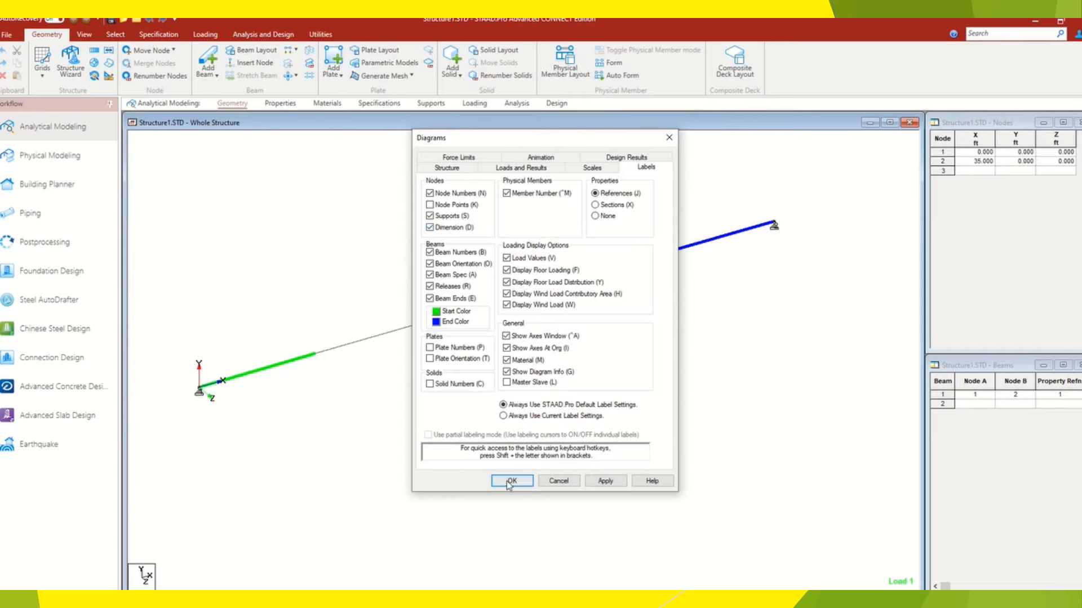
- Confirm the Diagrams label settings for the 35 ft beam model
{"action": "left_click", "coordinate": [512, 481]}
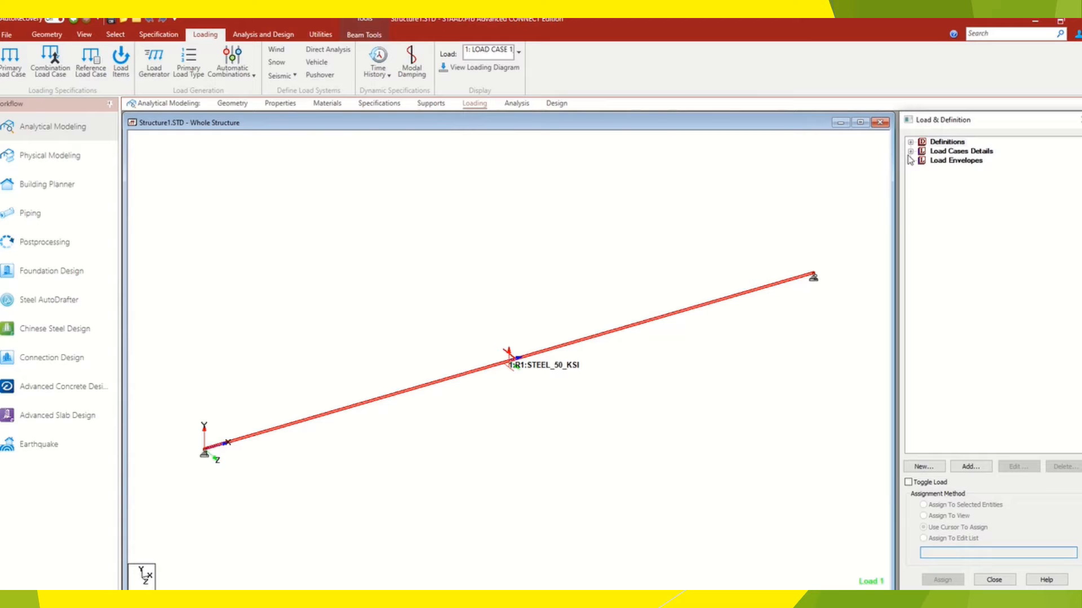
- Show the 0.45 kip/ft dead and 0.75 kip/ft live UNI GY loads, then select combination 5 (dead + 0.75 live)
{"action": "left_click", "coordinate": [911, 151]}
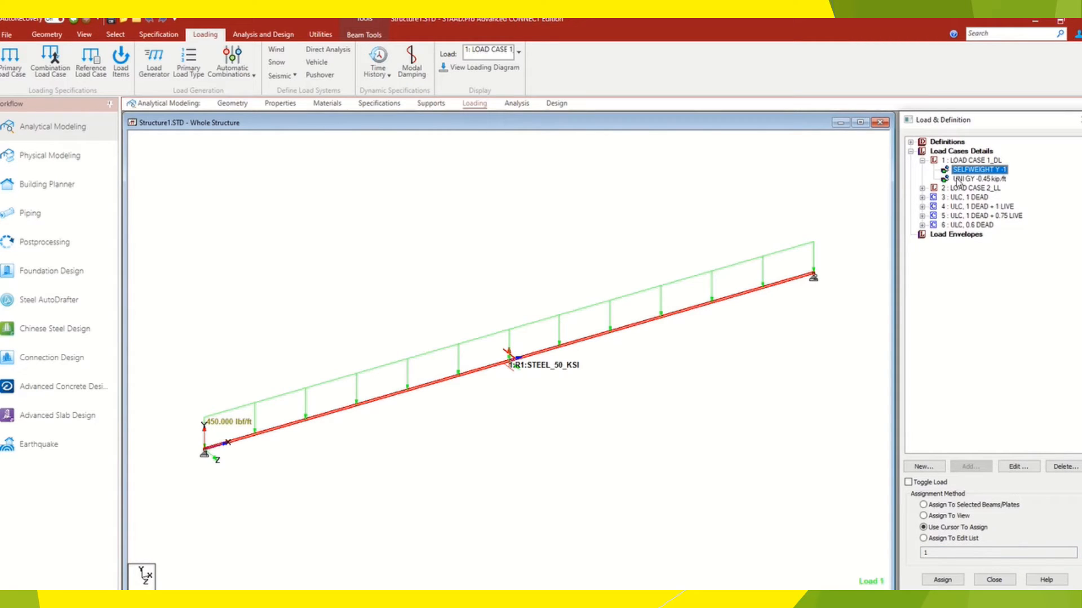
{"action": "left_click", "coordinate": [971, 179]}
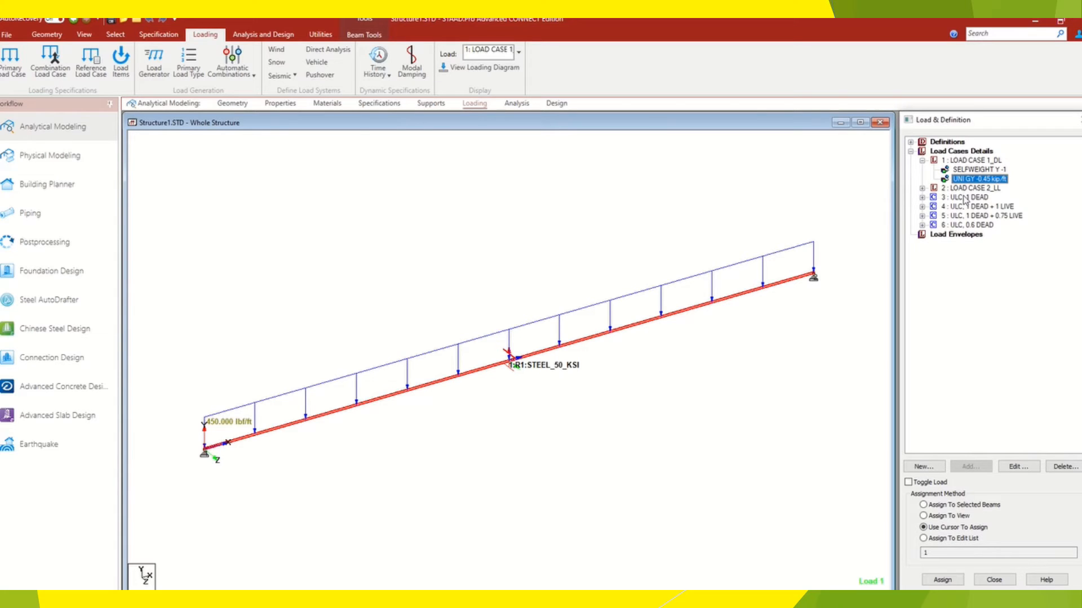
{"action": "left_click", "coordinate": [924, 196]}
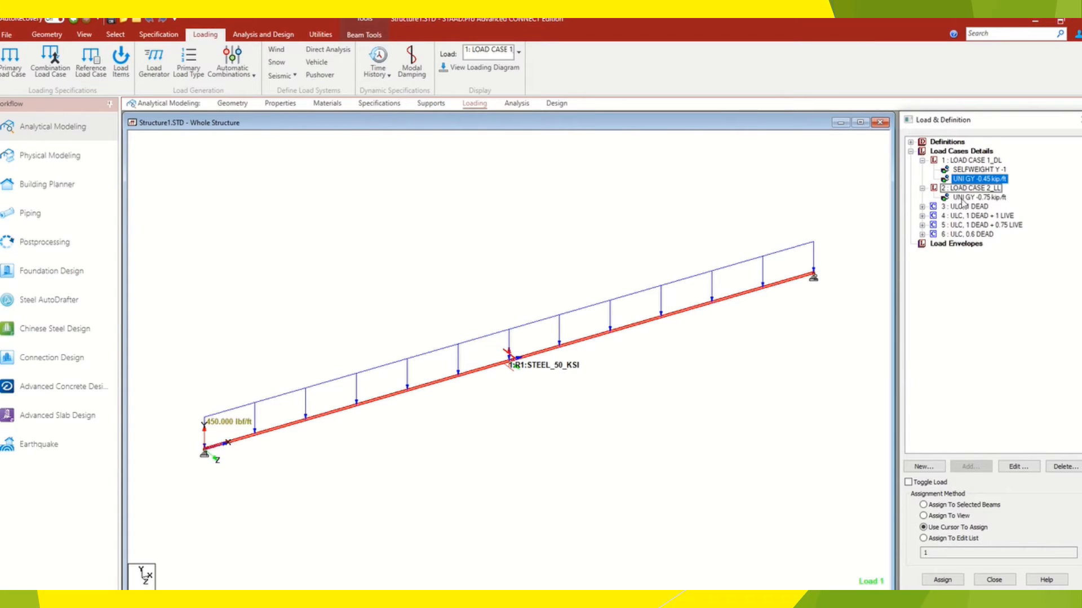
{"action": "left_click", "coordinate": [979, 198]}
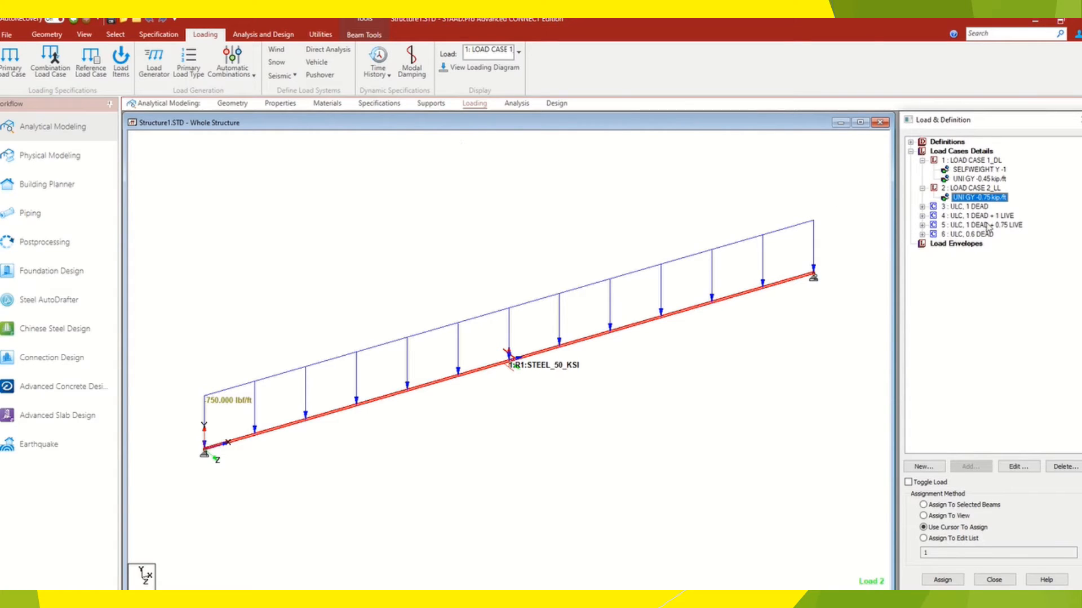
{"action": "left_click", "coordinate": [979, 226]}
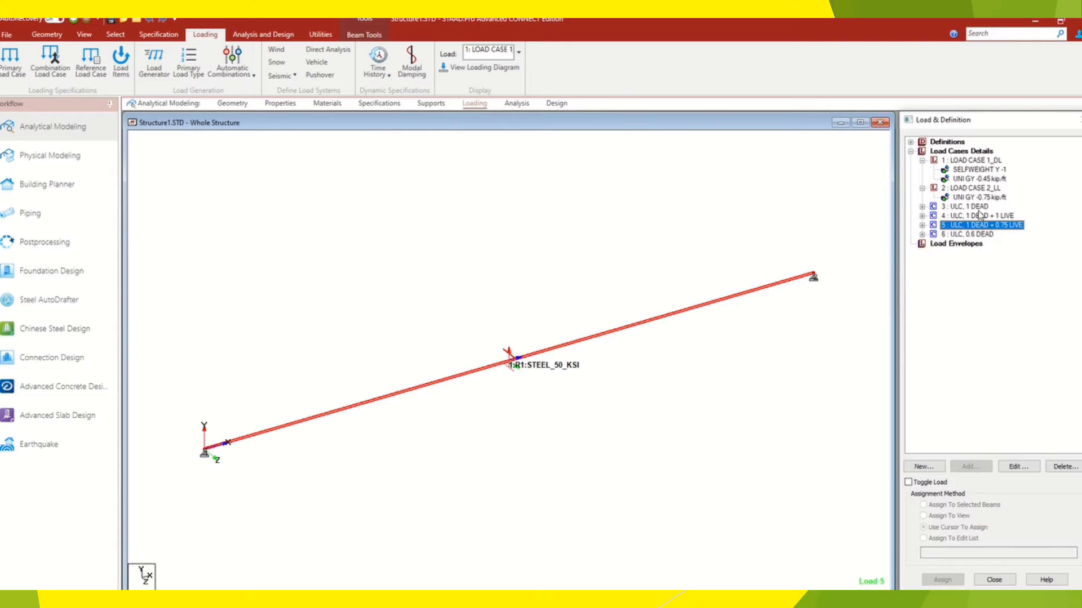
{"action": "mouse_move", "coordinate": [522, 108]}
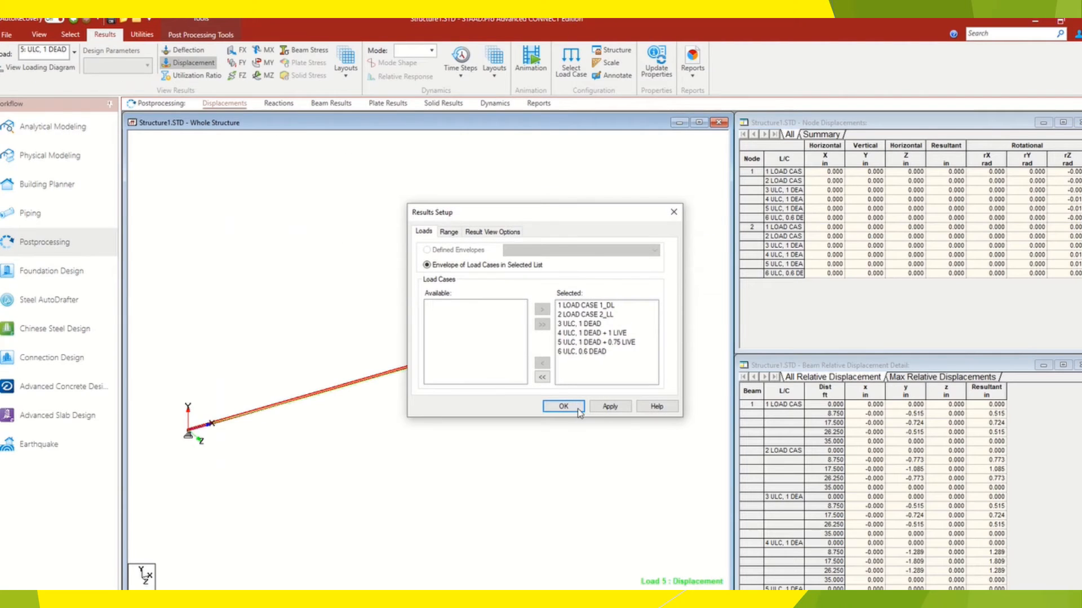
- Confirm Results Setup for all load cases and switch the displayed load list to the Combination category
{"action": "left_click", "coordinate": [563, 406]}
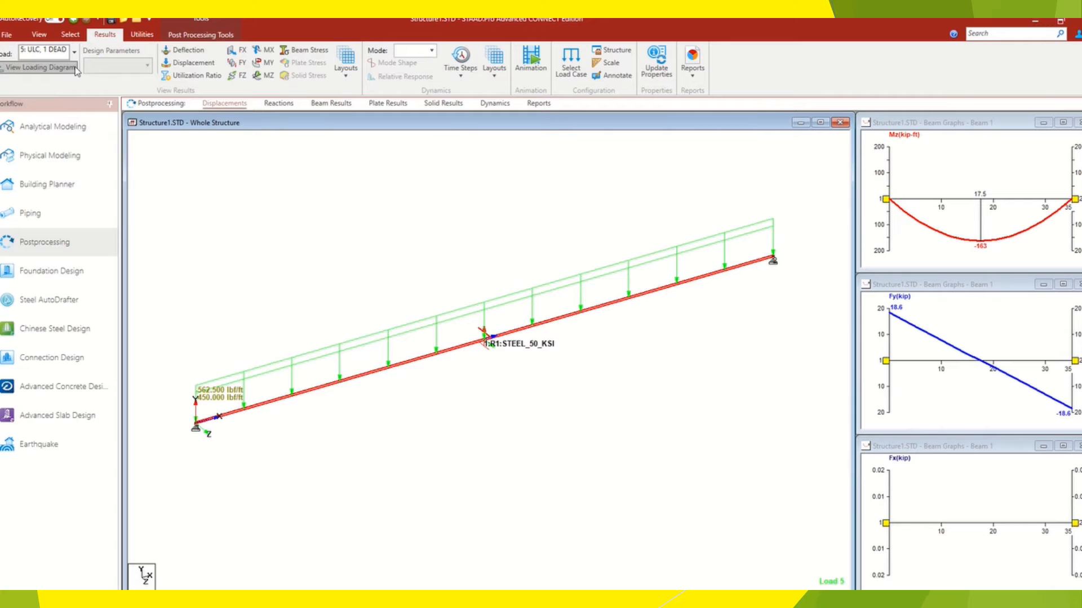
{"action": "left_click", "coordinate": [42, 49]}
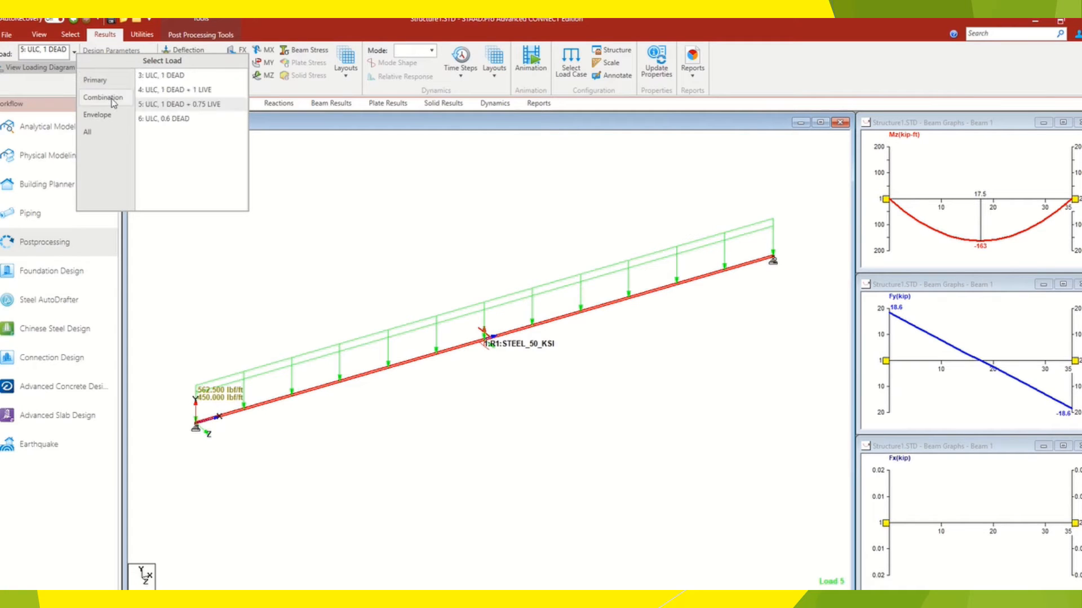
{"action": "left_click", "coordinate": [180, 90]}
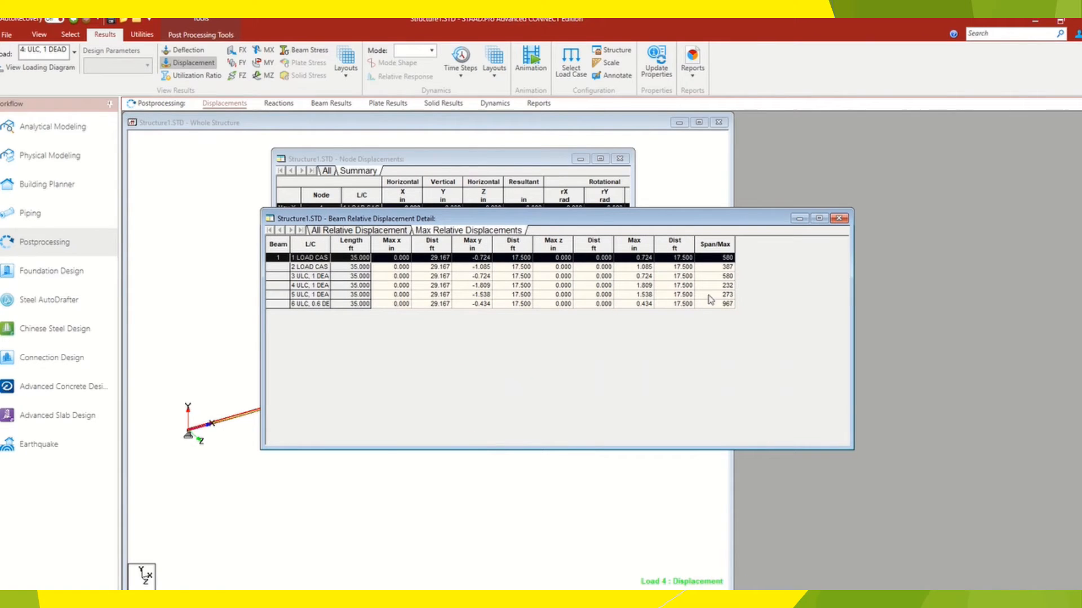
- Select load case 2's row showing 1.085 in maximum deflection at span/387
{"action": "left_click", "coordinate": [311, 267]}
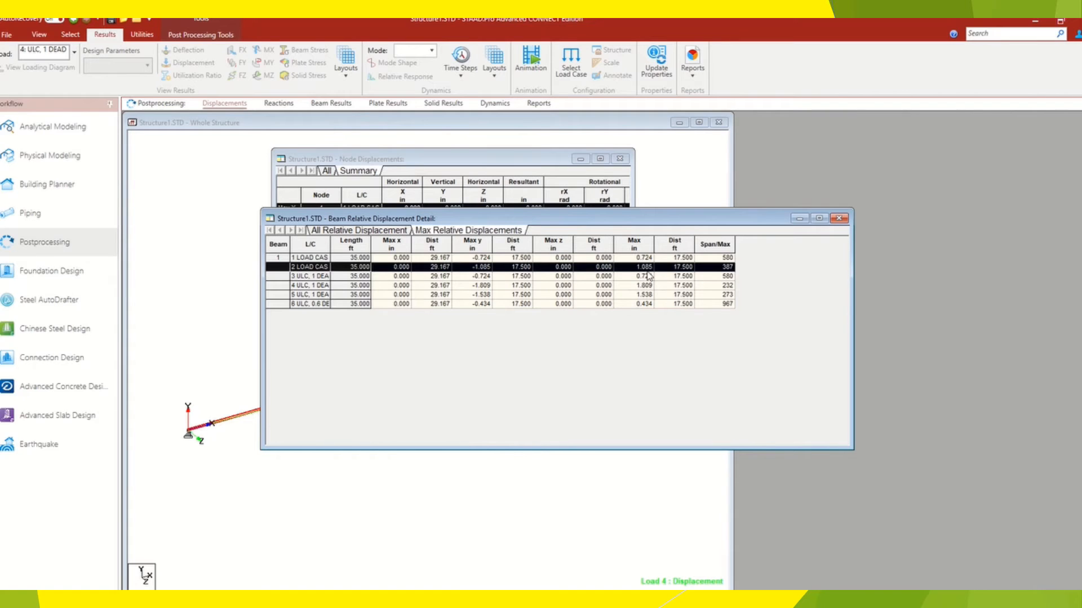
{"action": "mouse_move", "coordinate": [695, 269]}
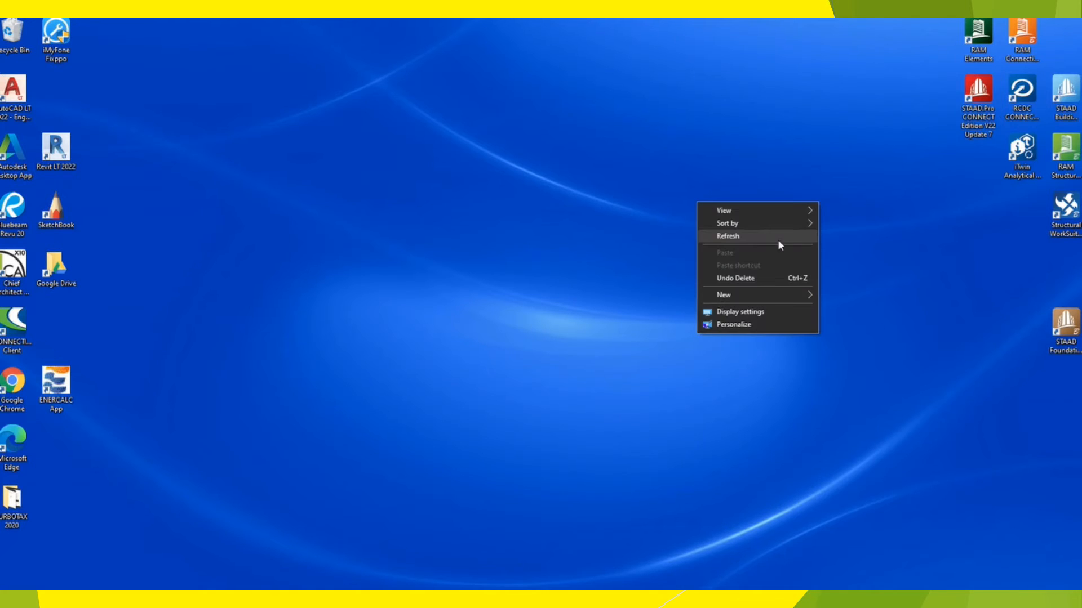
- Launch RAM Elements from the desktop and open the 35ft BEAM model file
{"action": "double_click", "coordinate": [977, 32]}
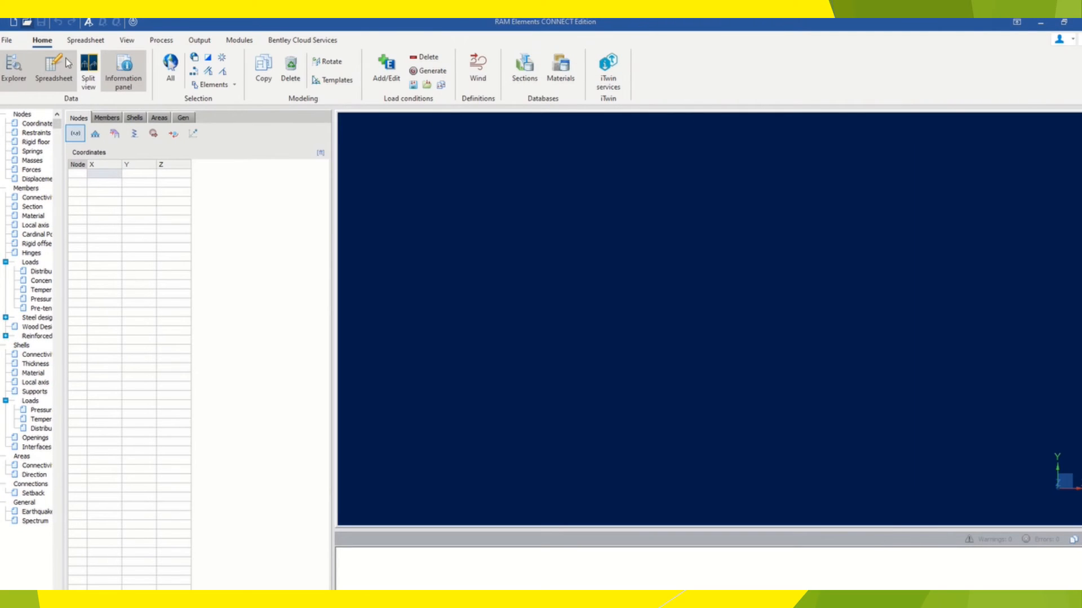
{"action": "left_click", "coordinate": [48, 23]}
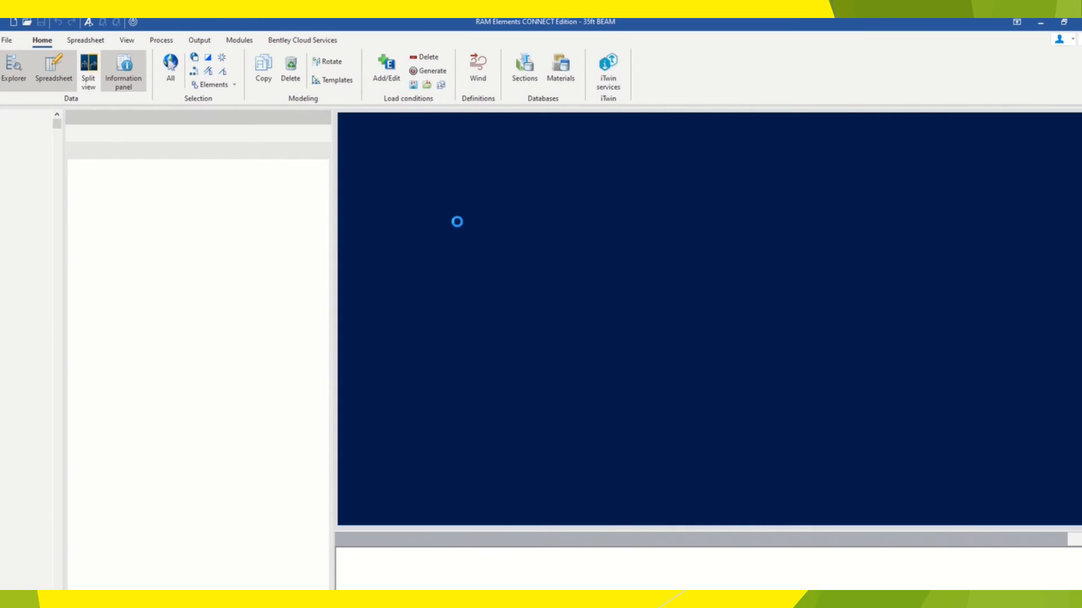
- Switch to the View ribbon's Properties labels and display nodal coordinates on the W18X50 beam
{"action": "left_click", "coordinate": [85, 41]}
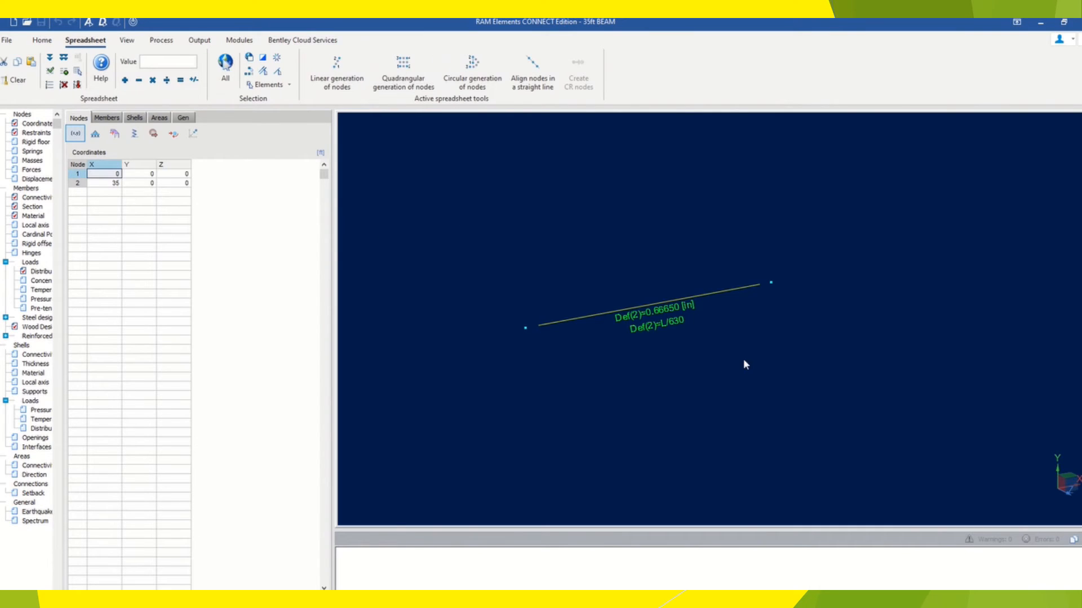
{"action": "left_click", "coordinate": [42, 41]}
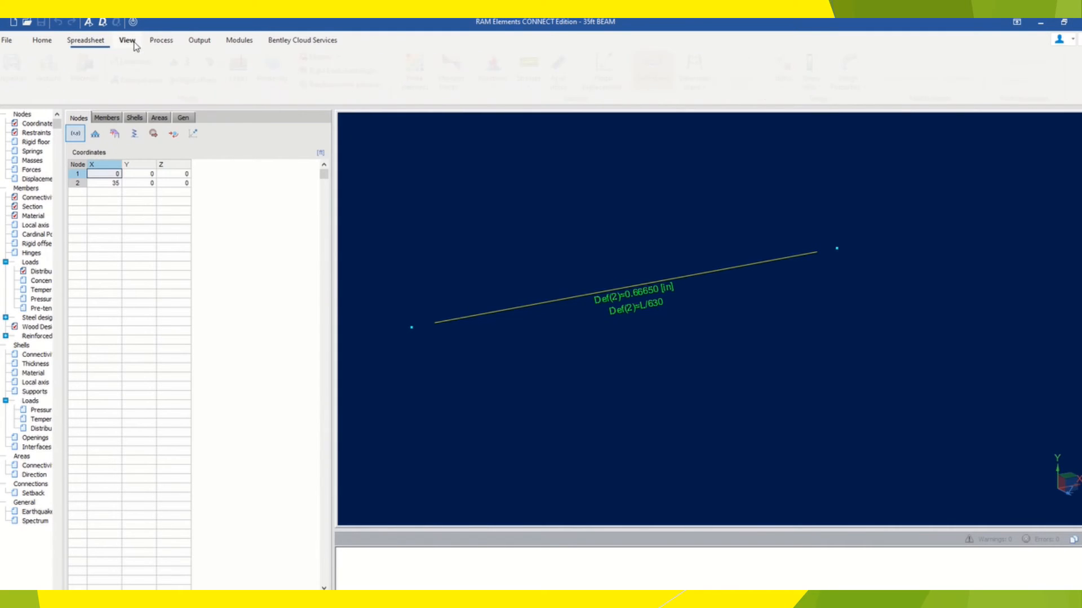
{"action": "left_click", "coordinate": [126, 40]}
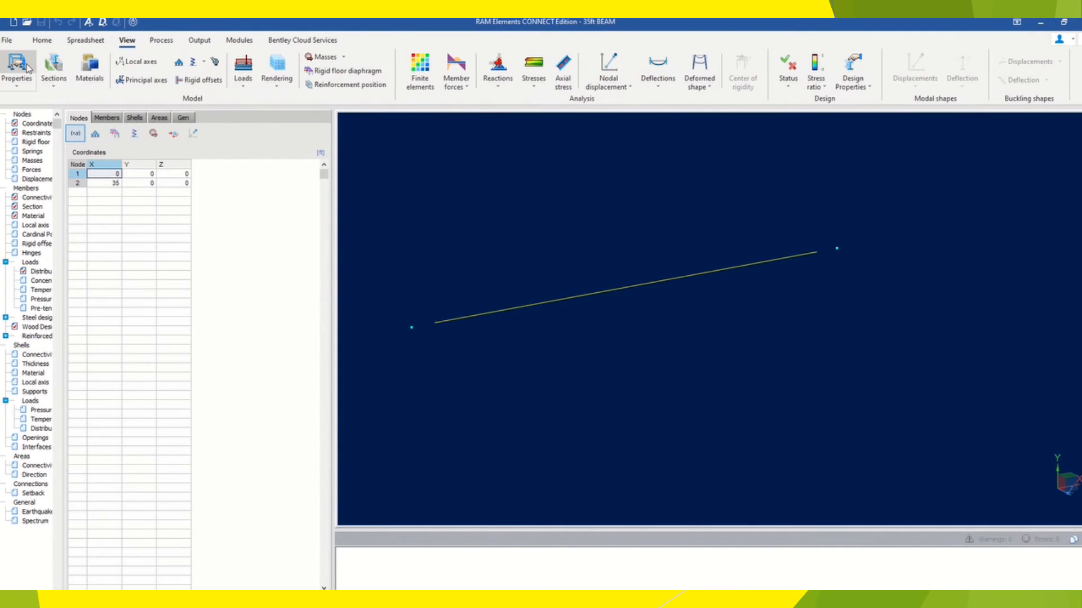
{"action": "left_click", "coordinate": [17, 66]}
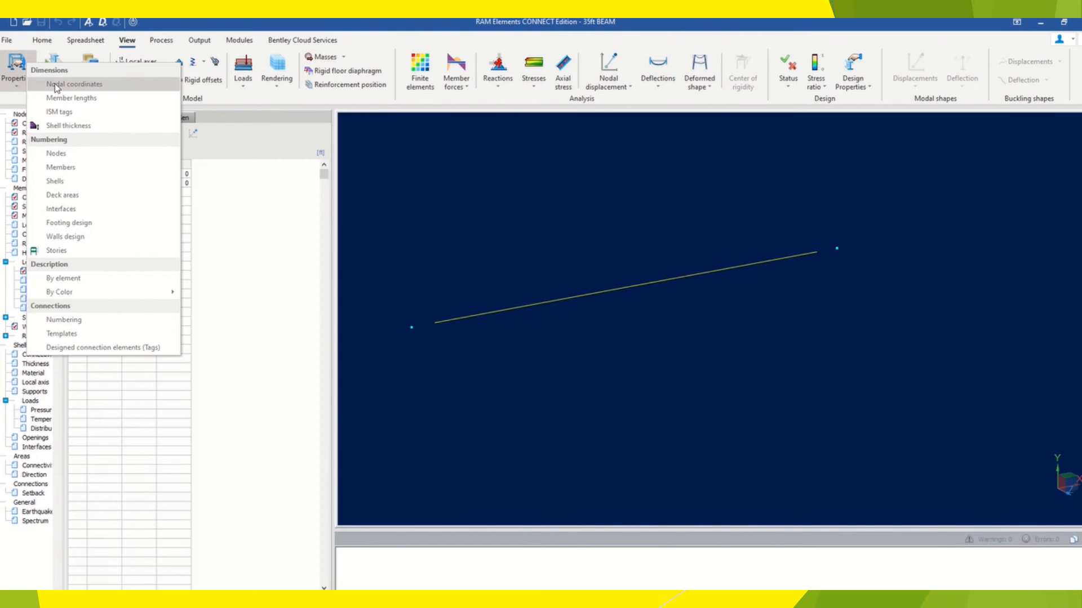
{"action": "left_click", "coordinate": [71, 97]}
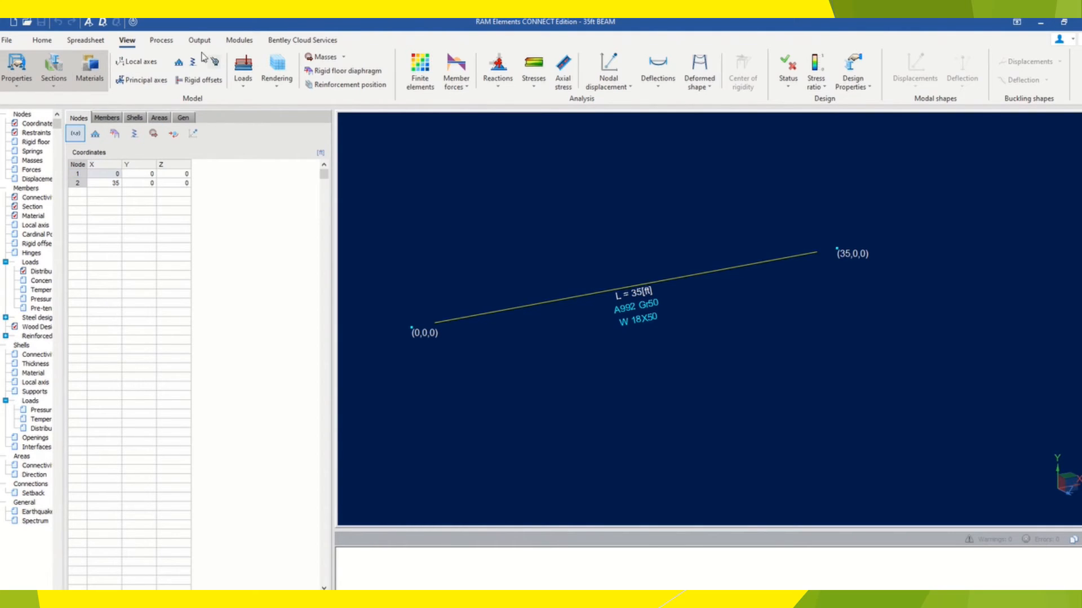
{"action": "left_click", "coordinate": [277, 70]}
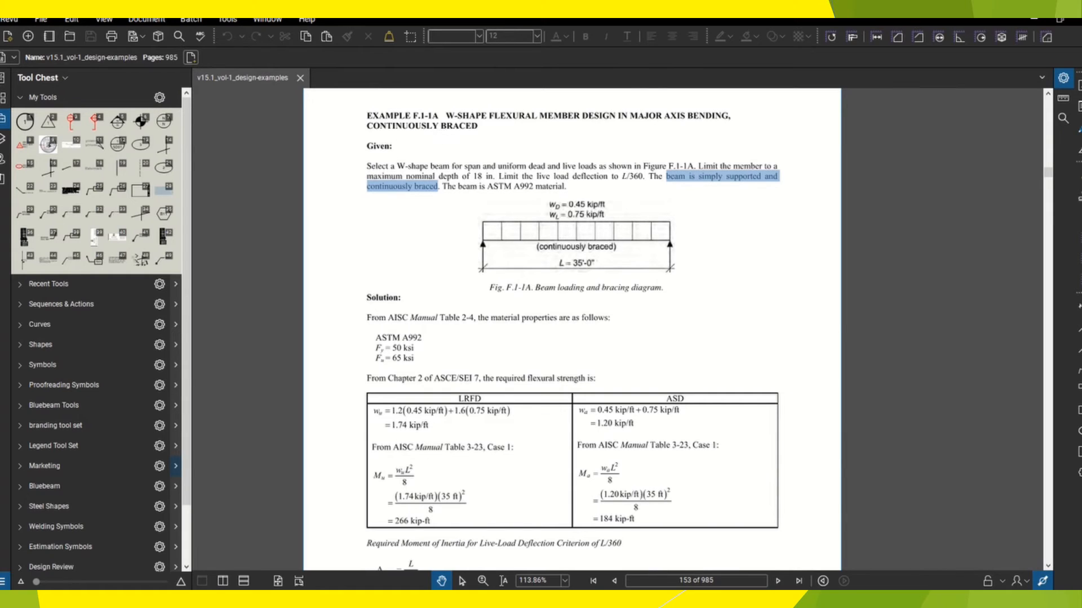
- Jump to the AISC manual's cover page and scroll down from it
{"action": "left_click", "coordinate": [592, 581]}
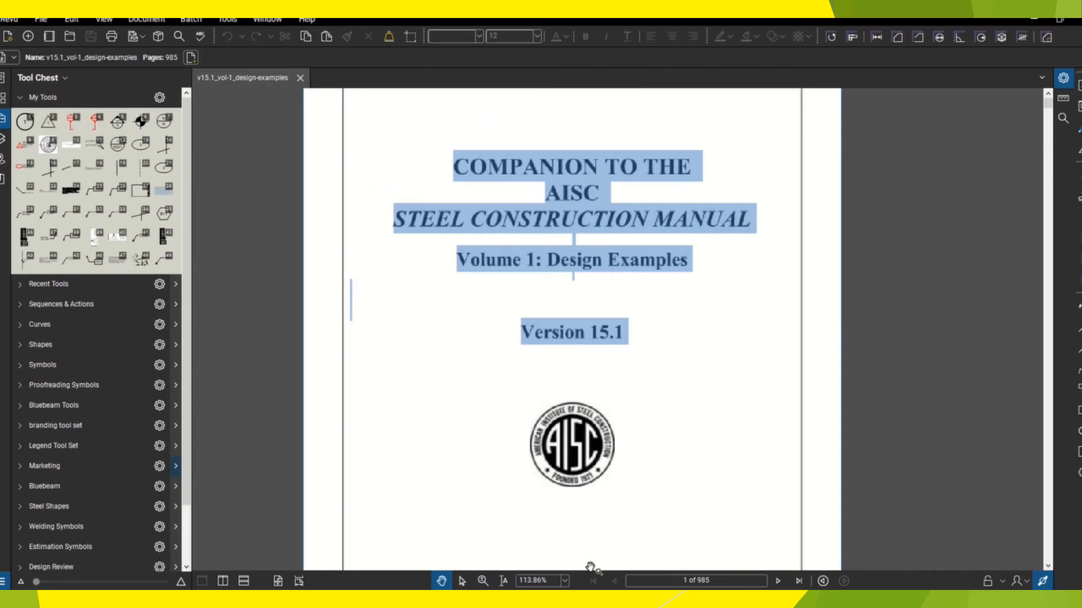
{"action": "scroll", "scroll_direction": "down", "scroll_amount": 3}
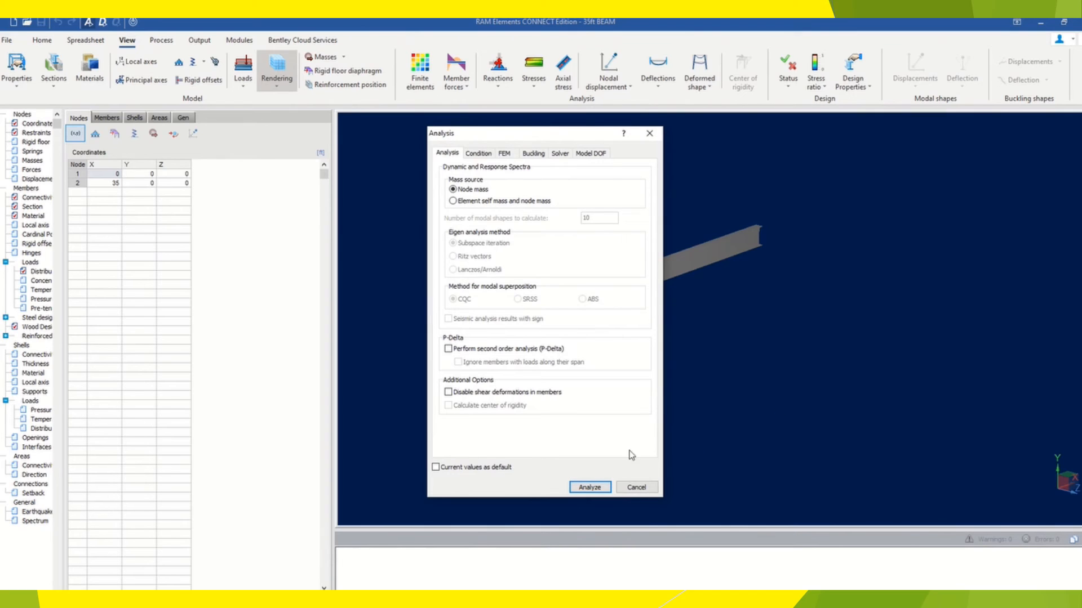
- Display the 0.75 kip/ft LL=LIVE LOAD values on the beam and analyze the model
{"action": "left_click", "coordinate": [243, 66]}
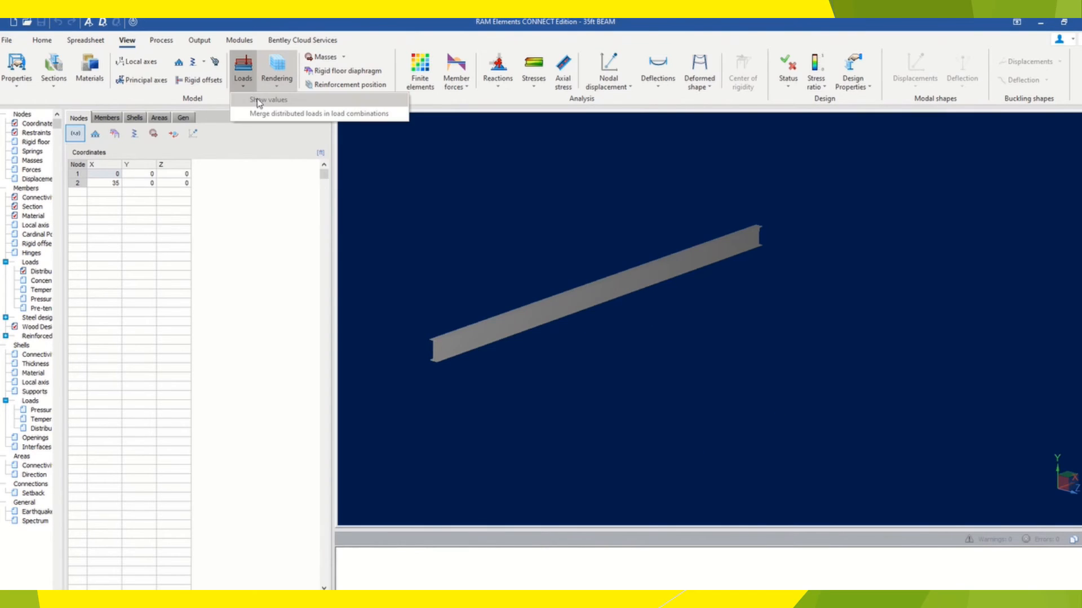
{"action": "left_click", "coordinate": [268, 99]}
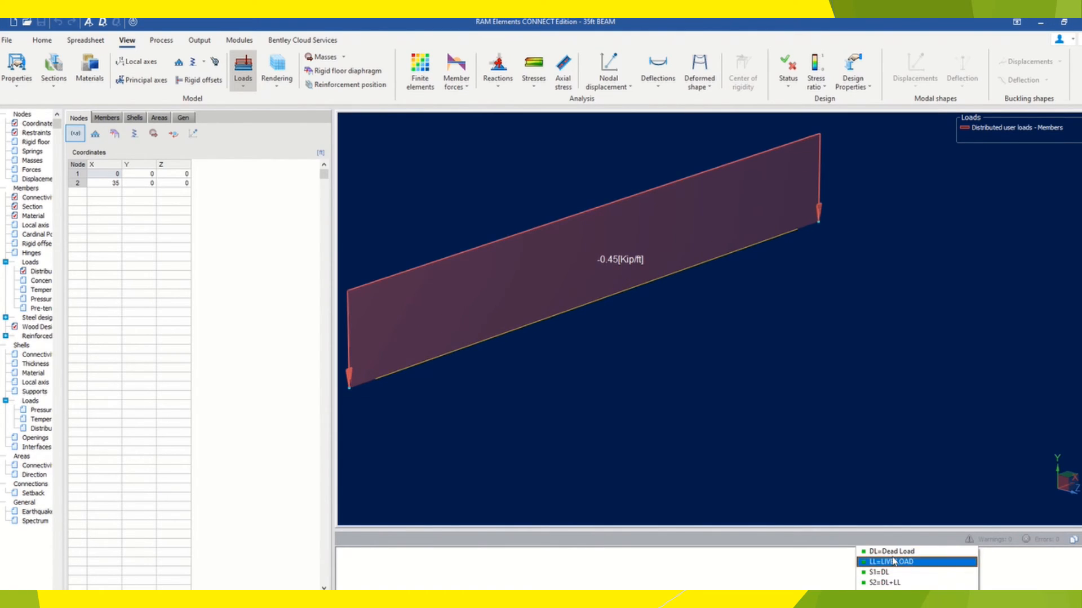
{"action": "left_click", "coordinate": [885, 561]}
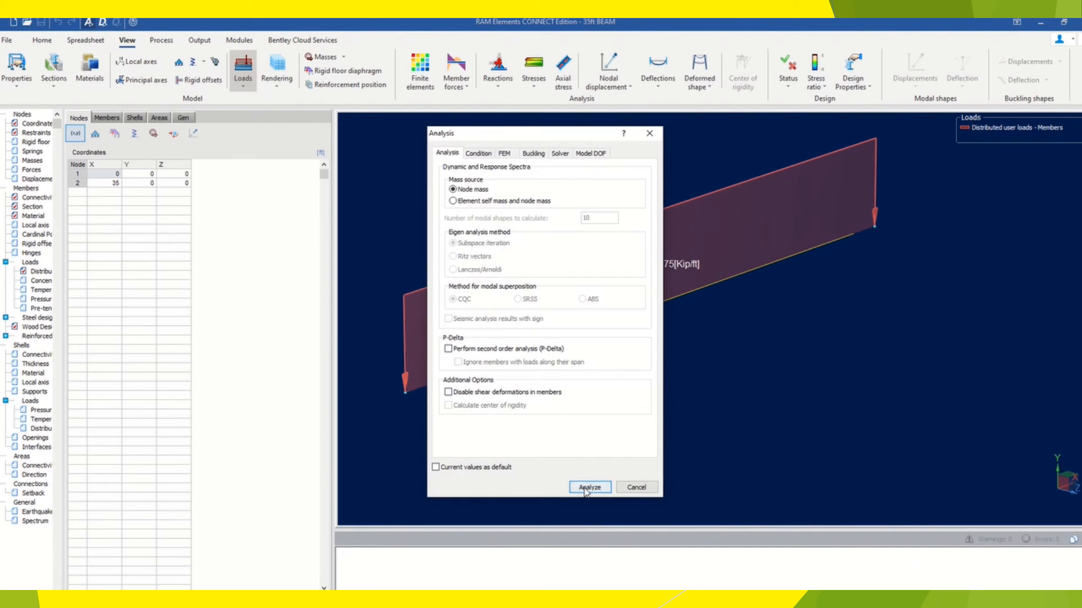
{"action": "left_click", "coordinate": [588, 486]}
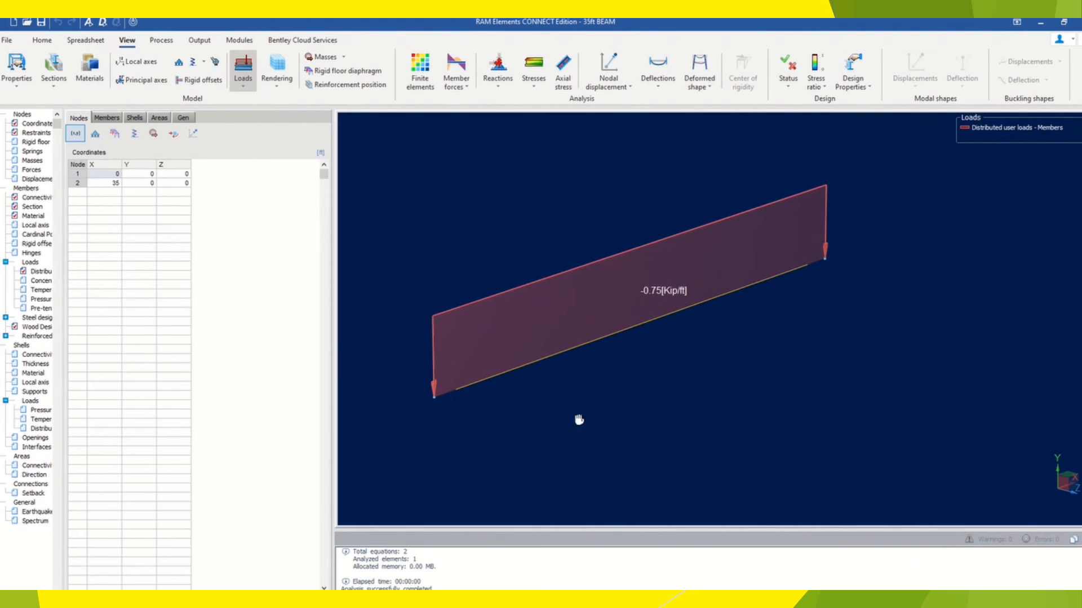
- Plot the flexural moment 3-3 diagram in principal axes (183.75 kip-ft) with loads hidden
{"action": "left_click", "coordinate": [456, 69]}
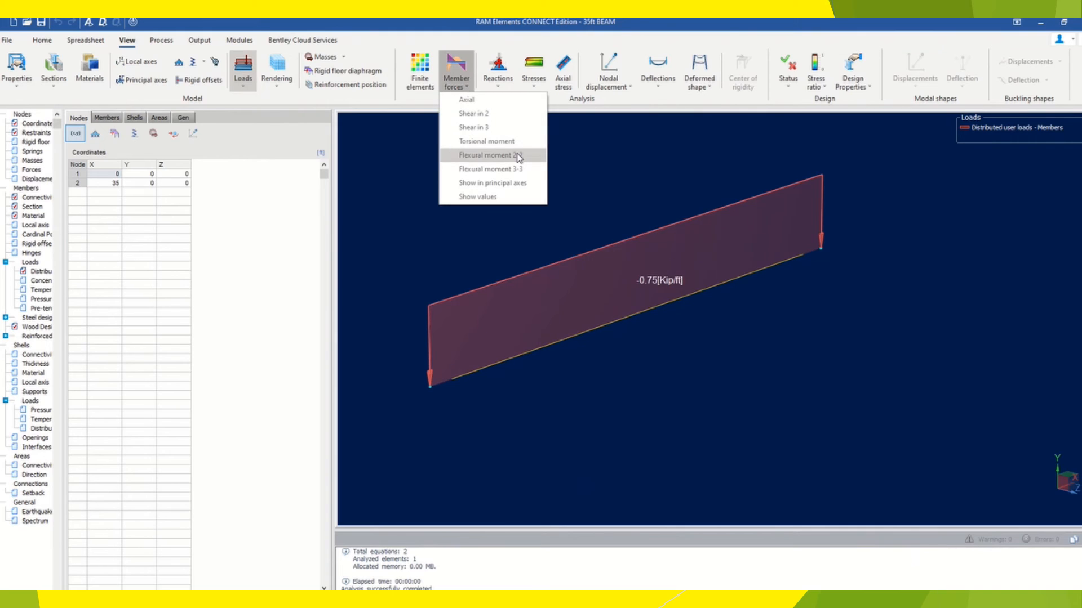
{"action": "left_click", "coordinate": [489, 155]}
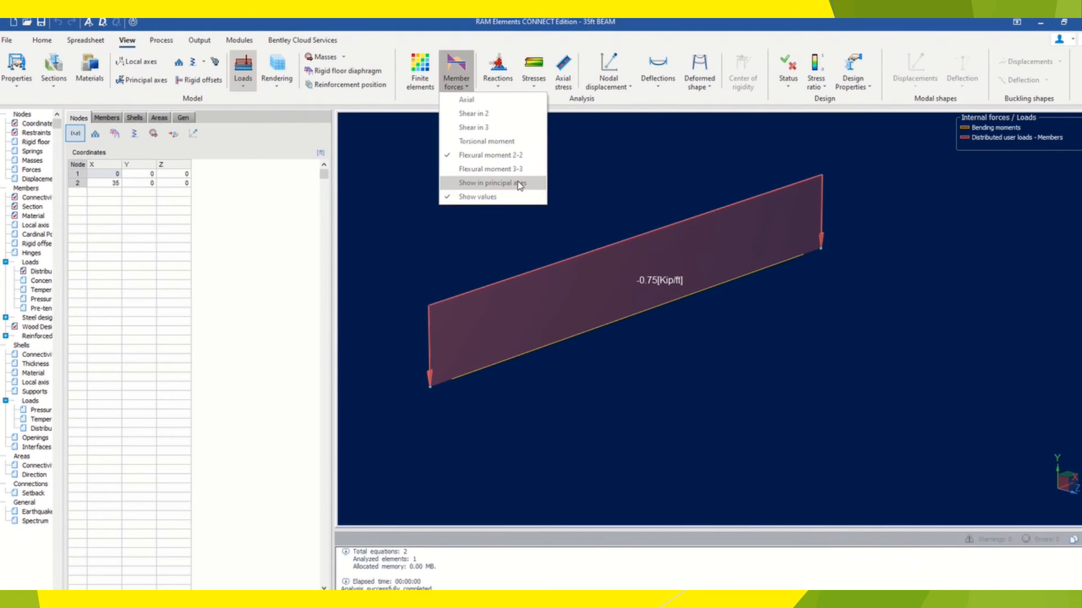
{"action": "left_click", "coordinate": [492, 183]}
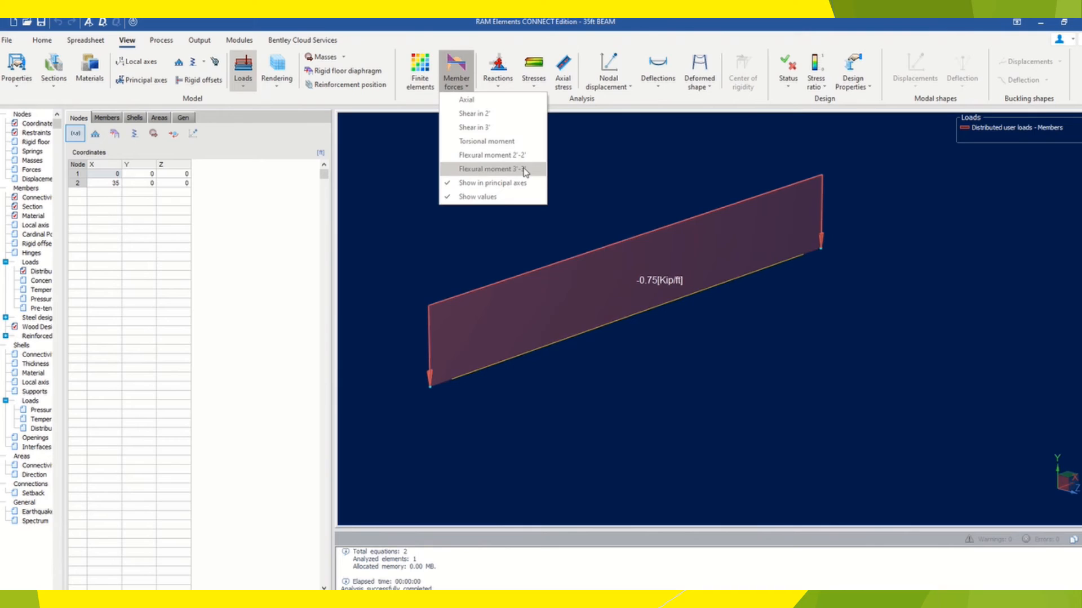
{"action": "left_click", "coordinate": [491, 169]}
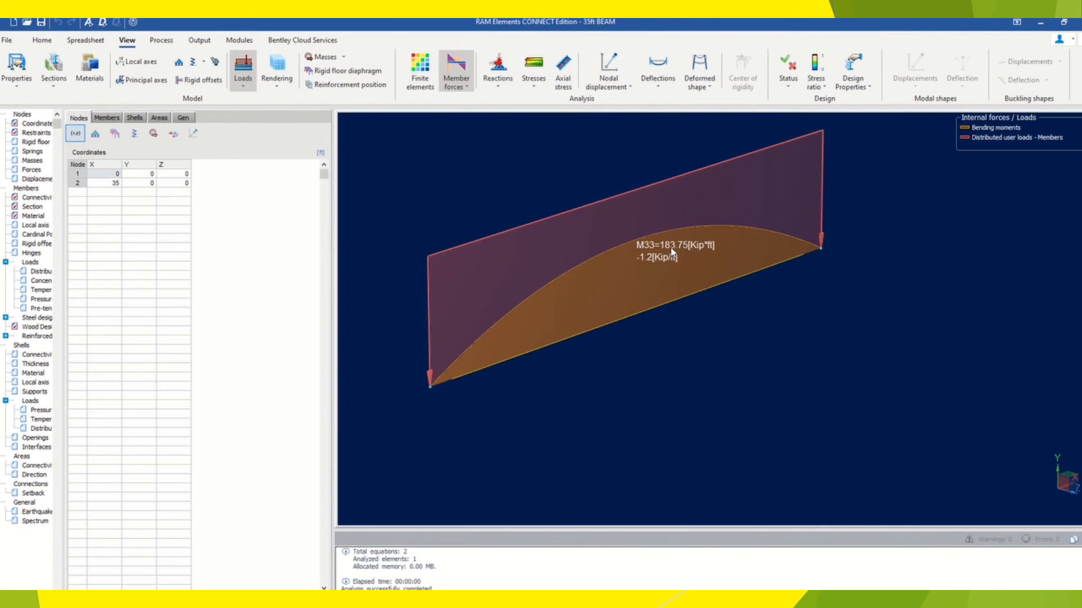
{"action": "left_click", "coordinate": [242, 72]}
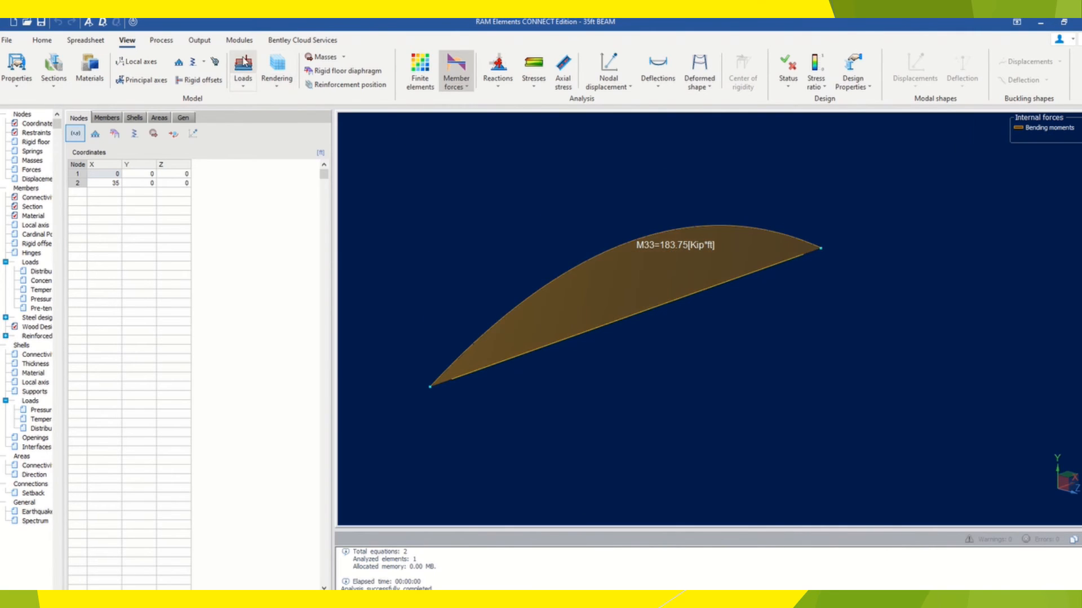
- Replace the moment diagram with the shear in axis 2 diagram showing 21 kip at each end
{"action": "left_click", "coordinate": [455, 66]}
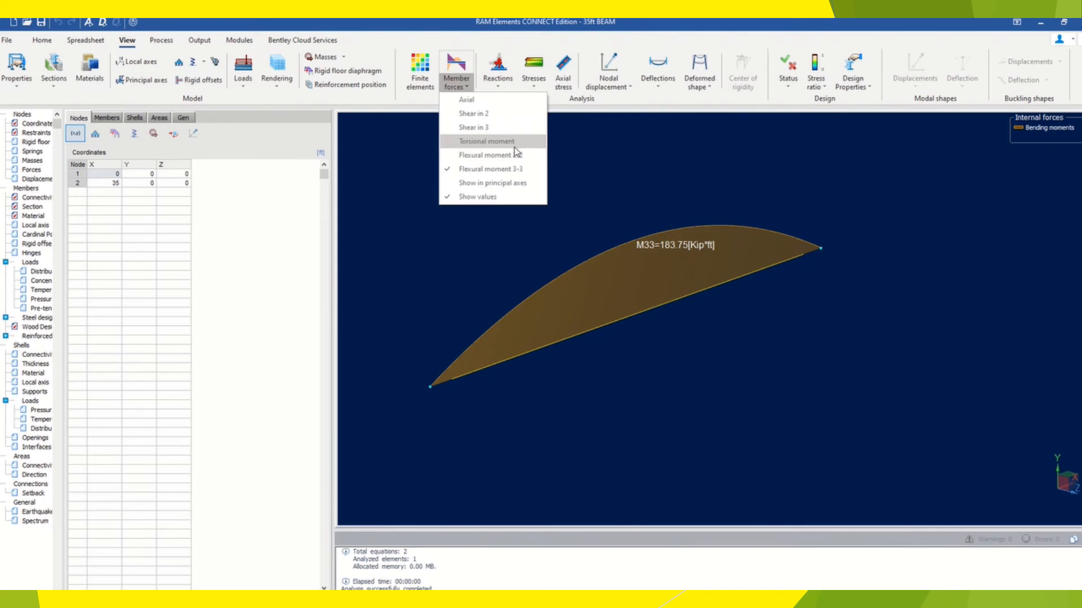
{"action": "left_click", "coordinate": [473, 127]}
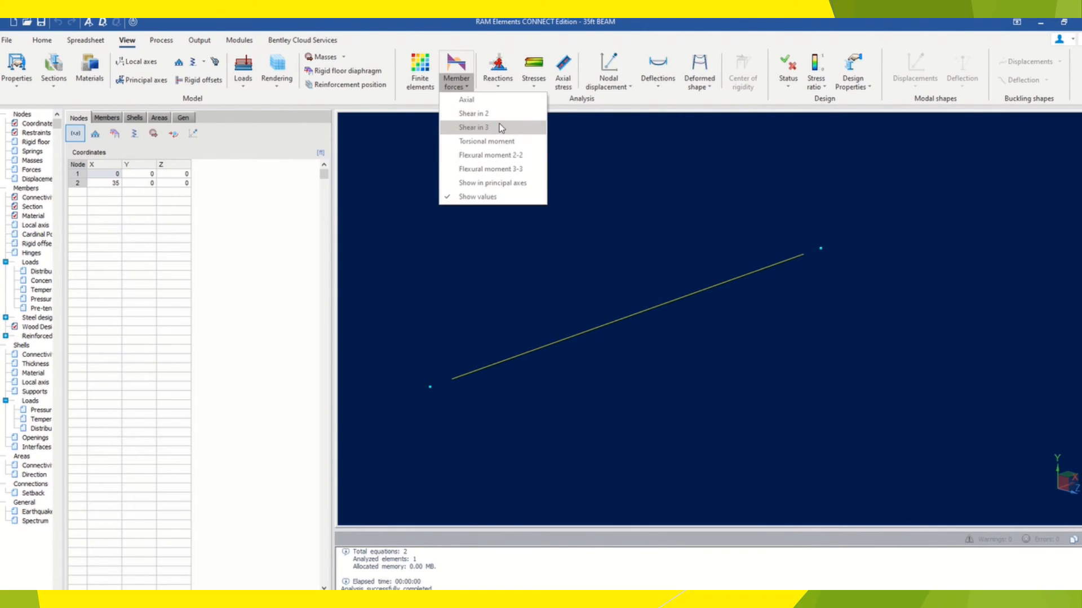
{"action": "left_click", "coordinate": [473, 128]}
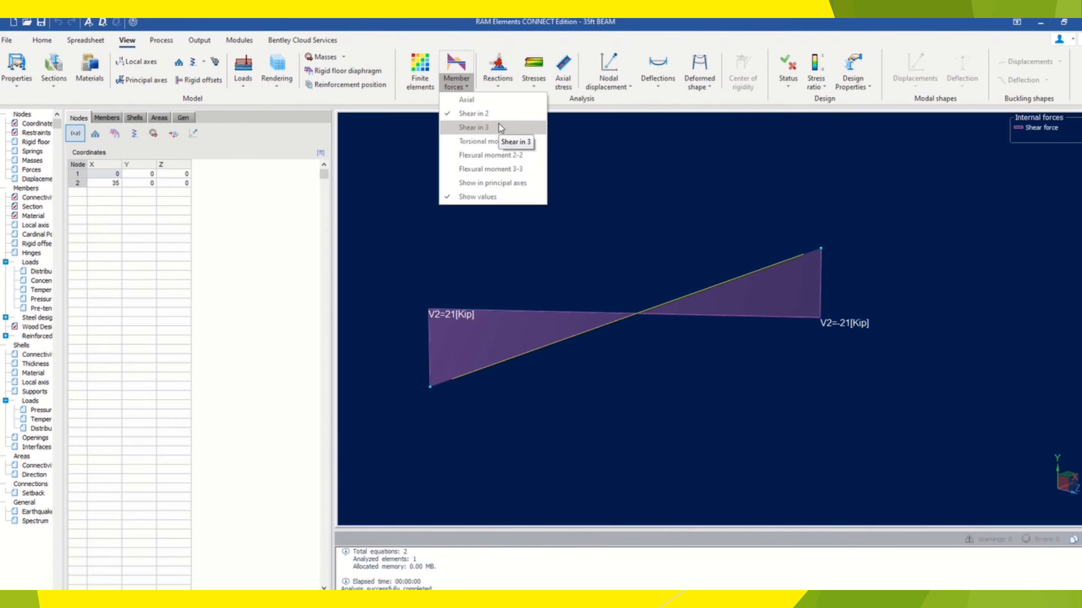
{"action": "left_click", "coordinate": [472, 128]}
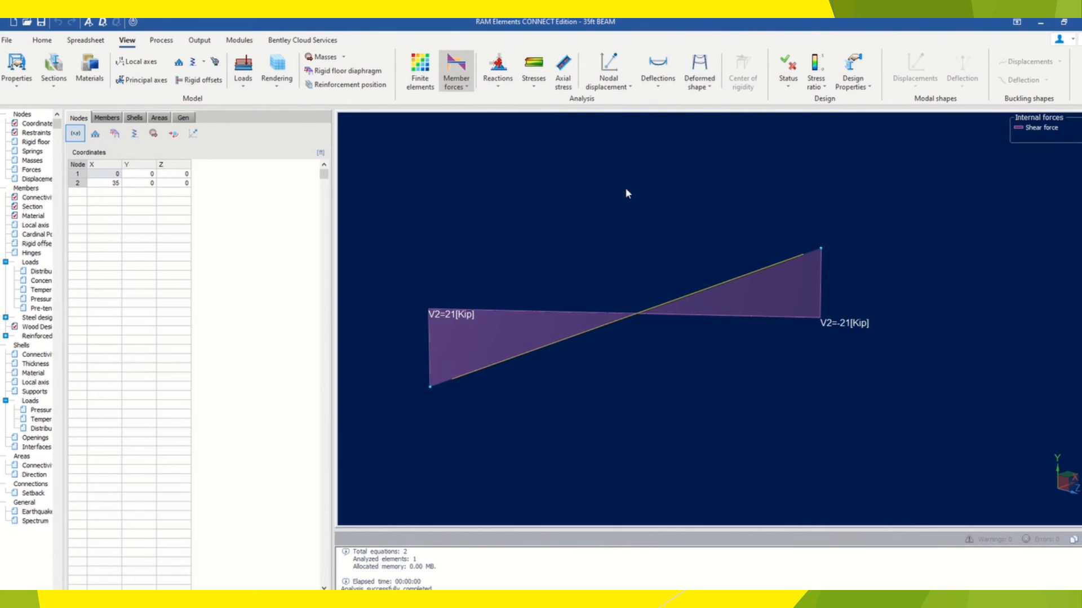
{"action": "left_click", "coordinate": [656, 69]}
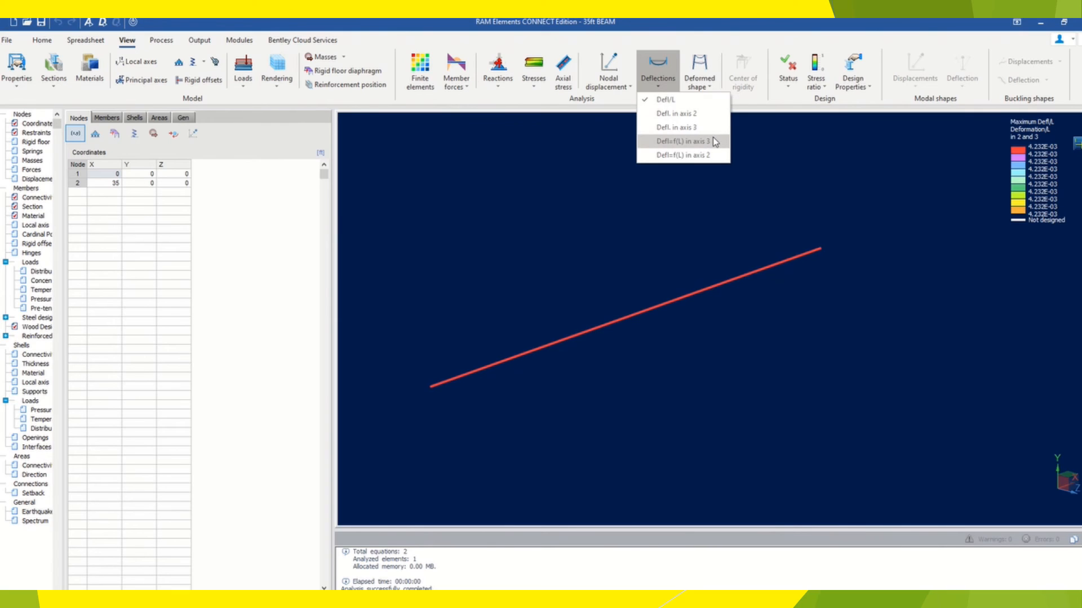
- Show the axis-2 deflection of 1.11084 in together with the L/378 span-ratio label
{"action": "left_click", "coordinate": [683, 155]}
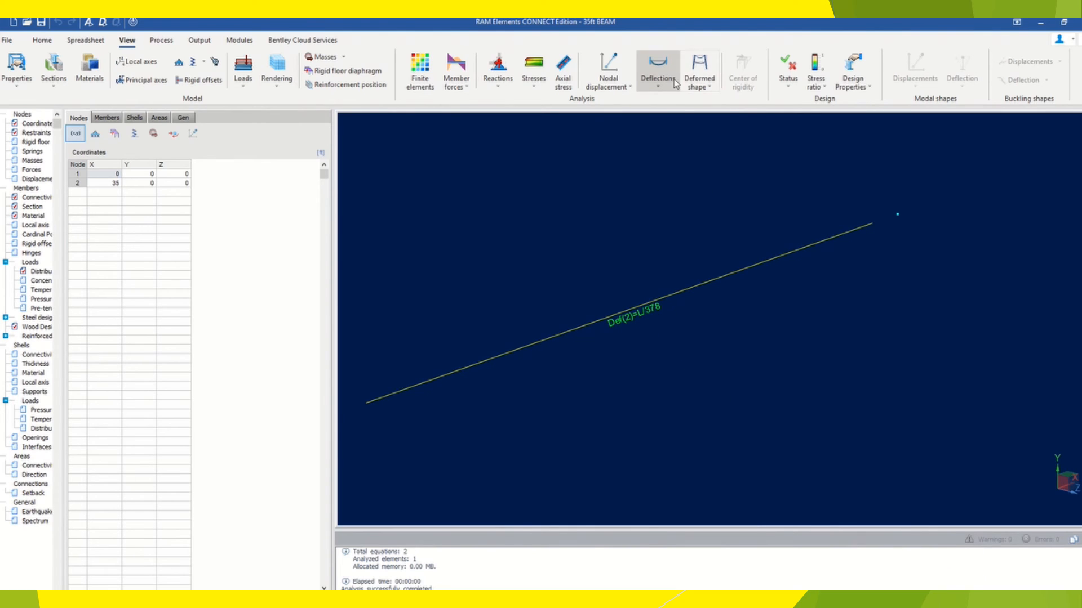
{"action": "left_click", "coordinate": [657, 72]}
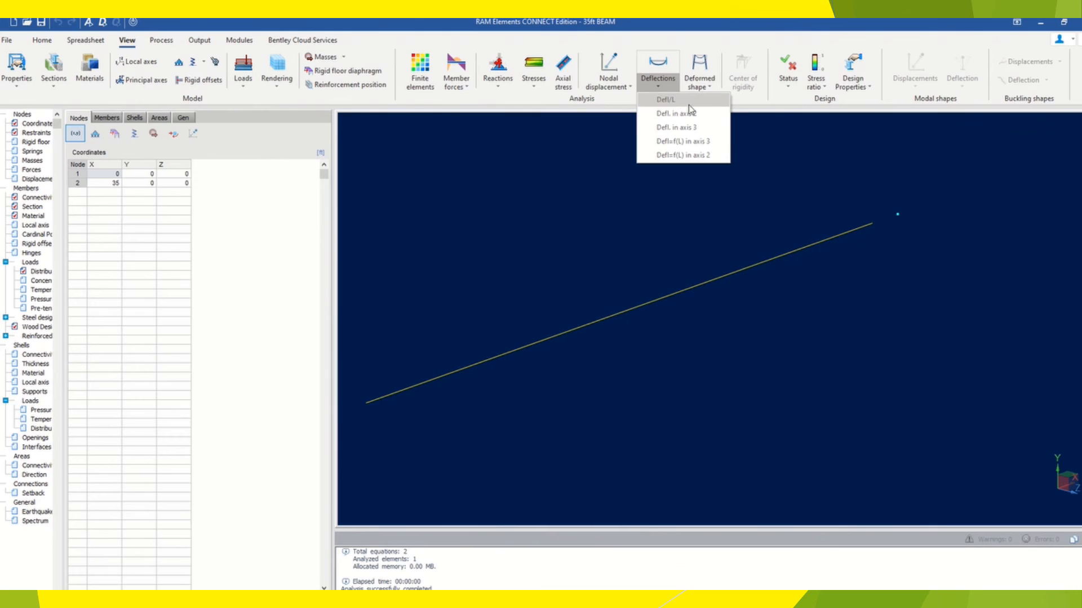
{"action": "mouse_move", "coordinate": [683, 113]}
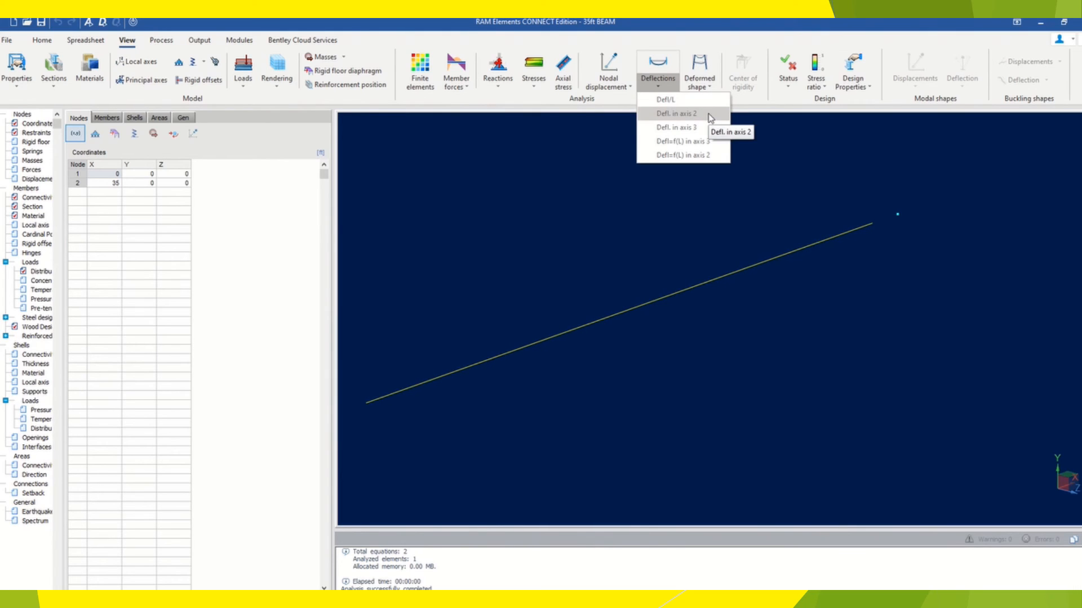
{"action": "left_click", "coordinate": [676, 113]}
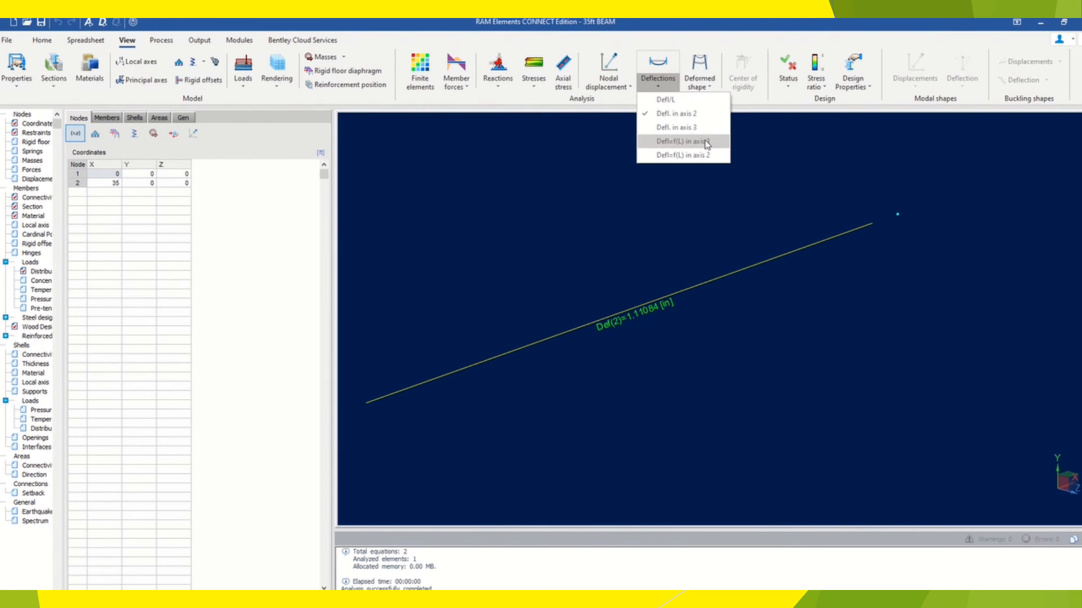
{"action": "left_click", "coordinate": [682, 155]}
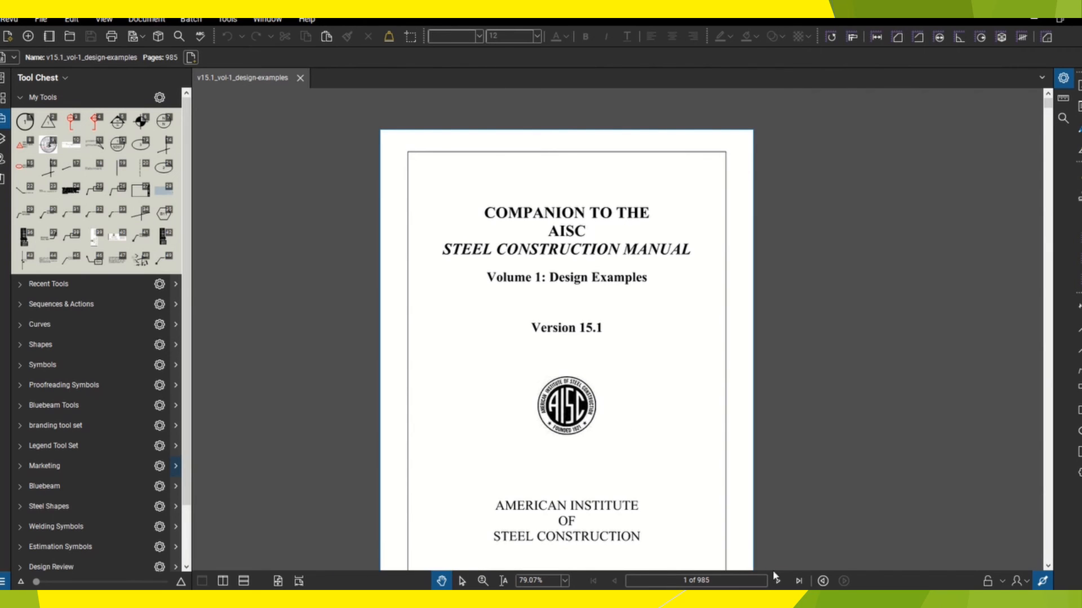
- Go to AISC Example F.1-1A on page 153 and zoom to its strength table and 1.17 in deflection limit
{"action": "left_click", "coordinate": [777, 580]}
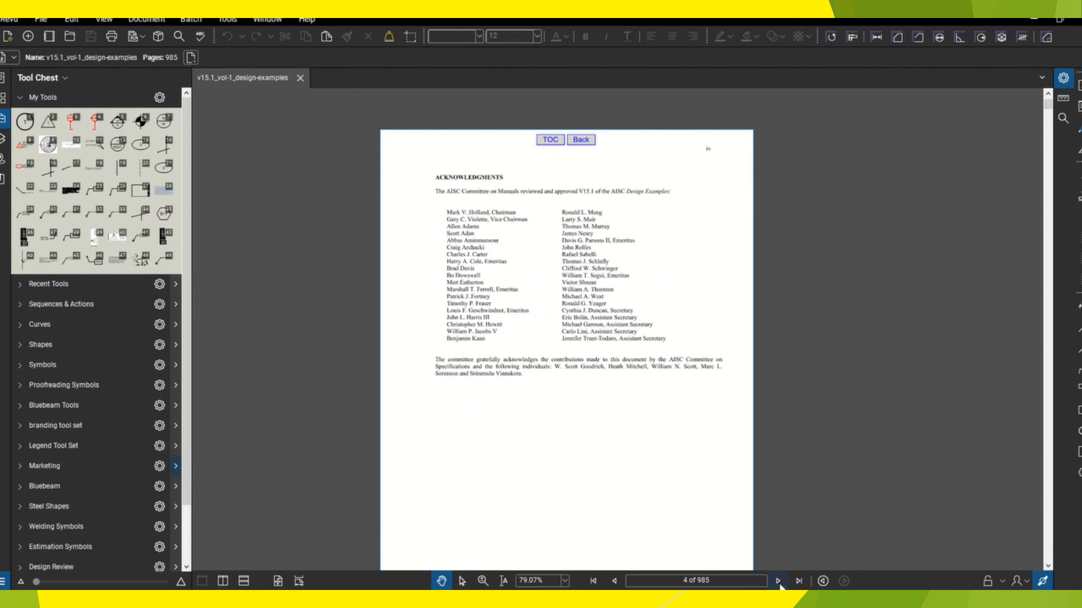
{"action": "left_click", "coordinate": [777, 580]}
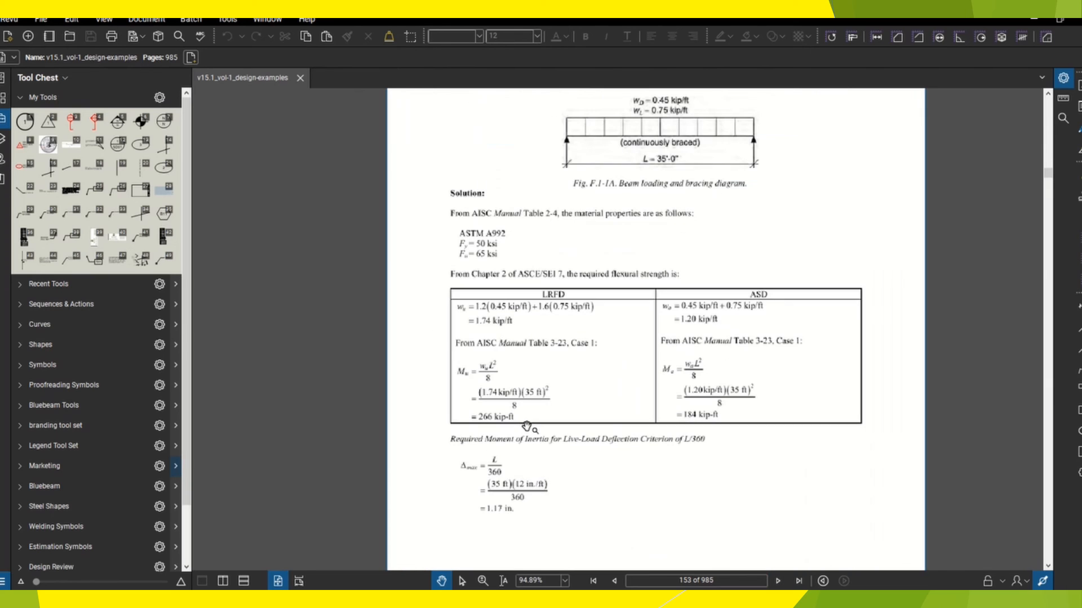
{"action": "left_click", "coordinate": [483, 581]}
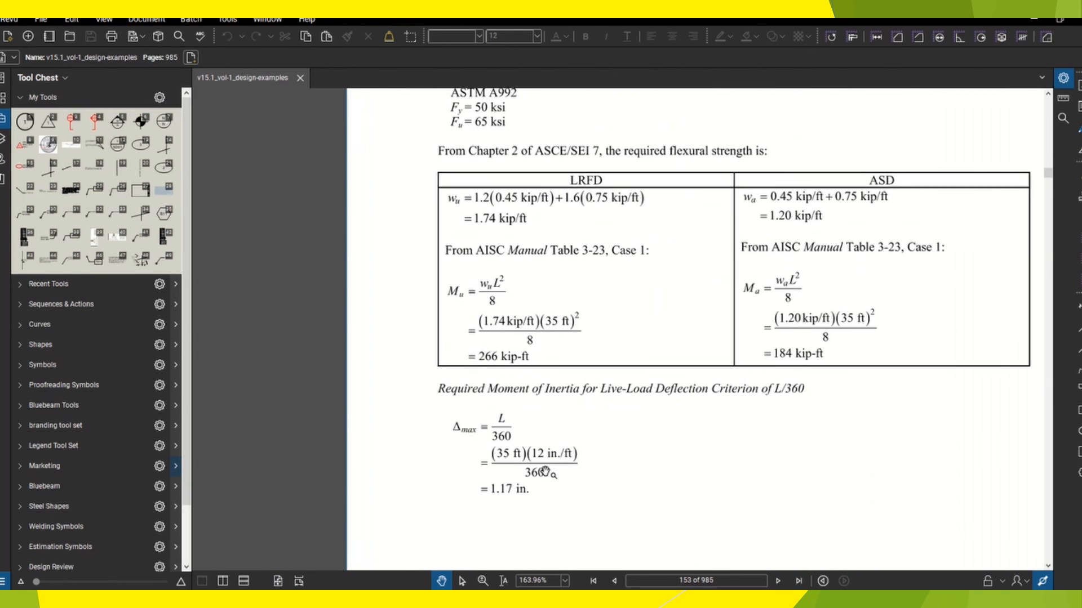
{"action": "scroll", "scroll_direction": "down", "scroll_amount": 3}
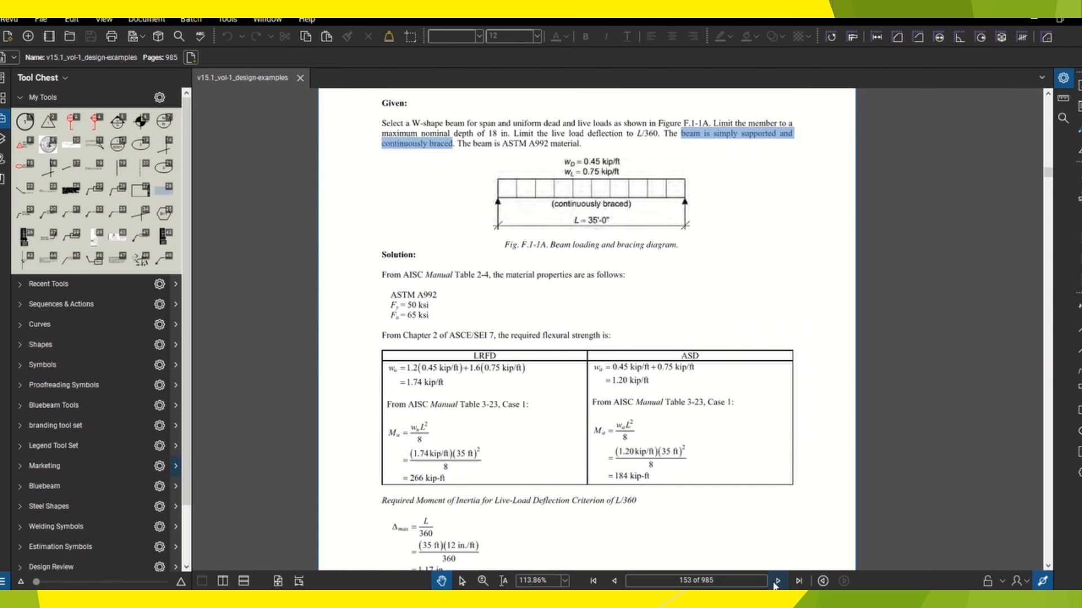
- Advance to page 154 and enlarge the W18×50 beam selection and flexural strength checks
{"action": "left_click", "coordinate": [777, 580]}
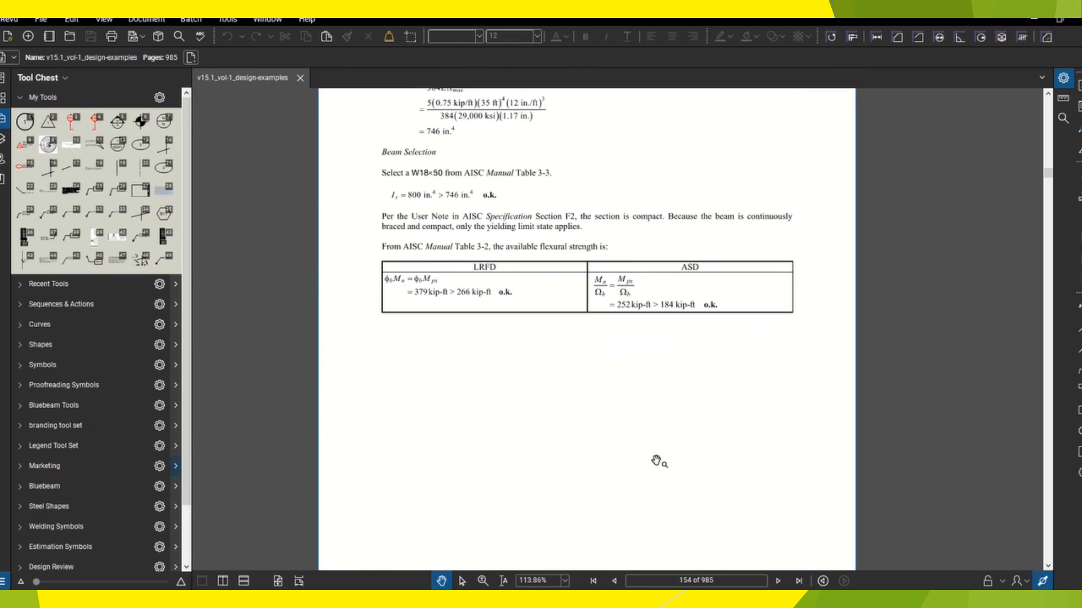
{"action": "left_click", "coordinate": [481, 580]}
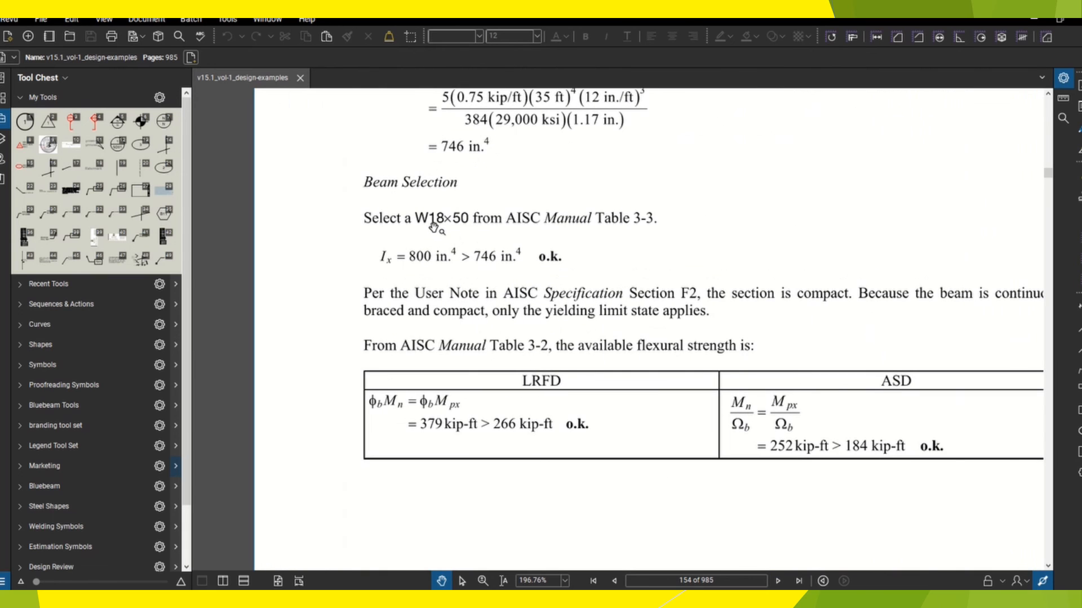
{"action": "mouse_move", "coordinate": [445, 231]}
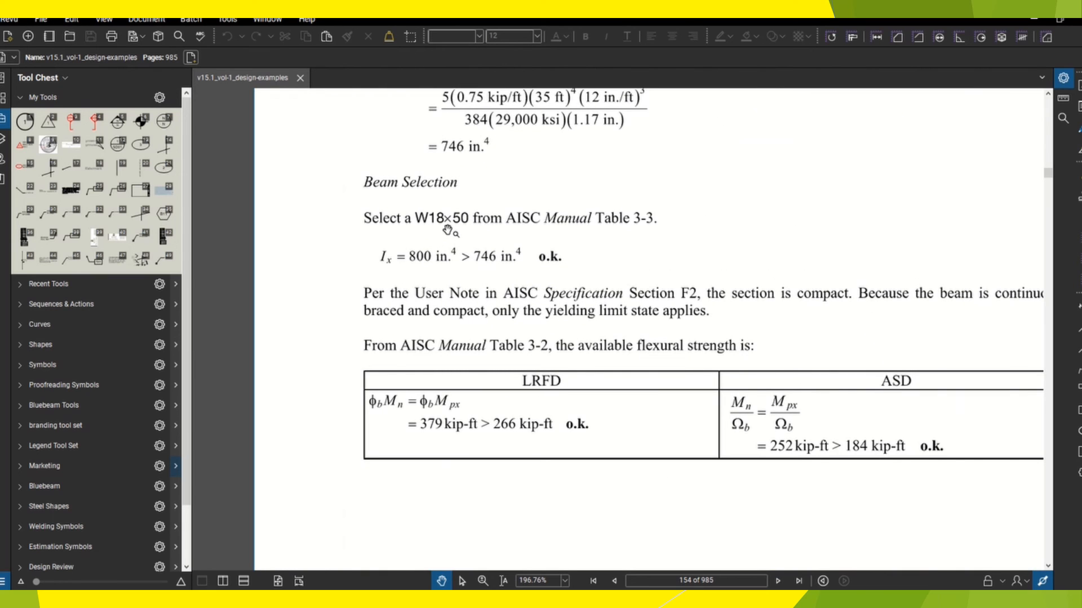
{"action": "mouse_move", "coordinate": [548, 316]}
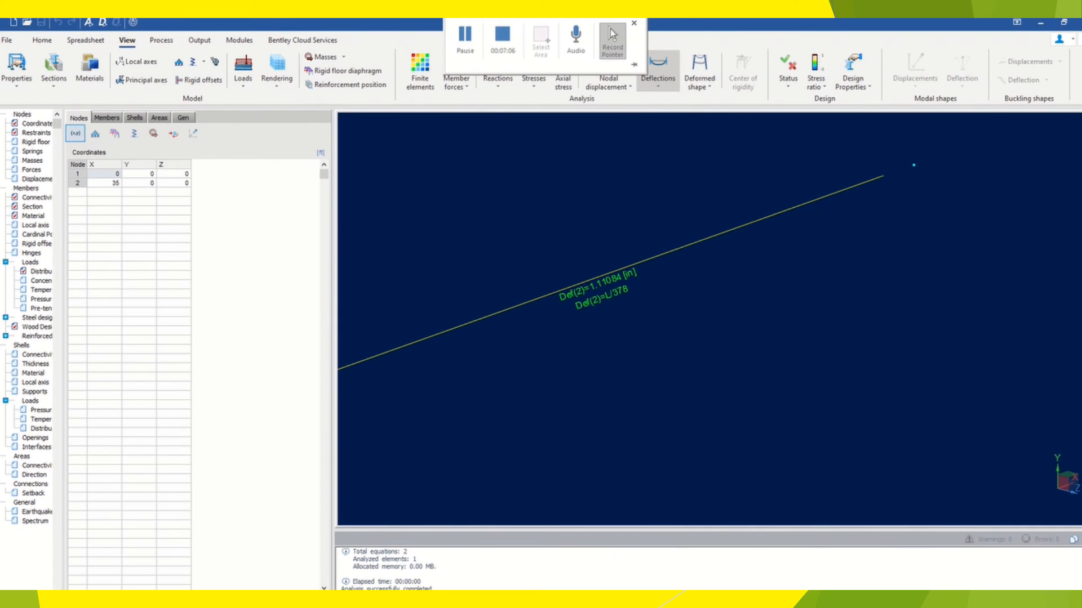
{"action": "mouse_move", "coordinate": [503, 39]}
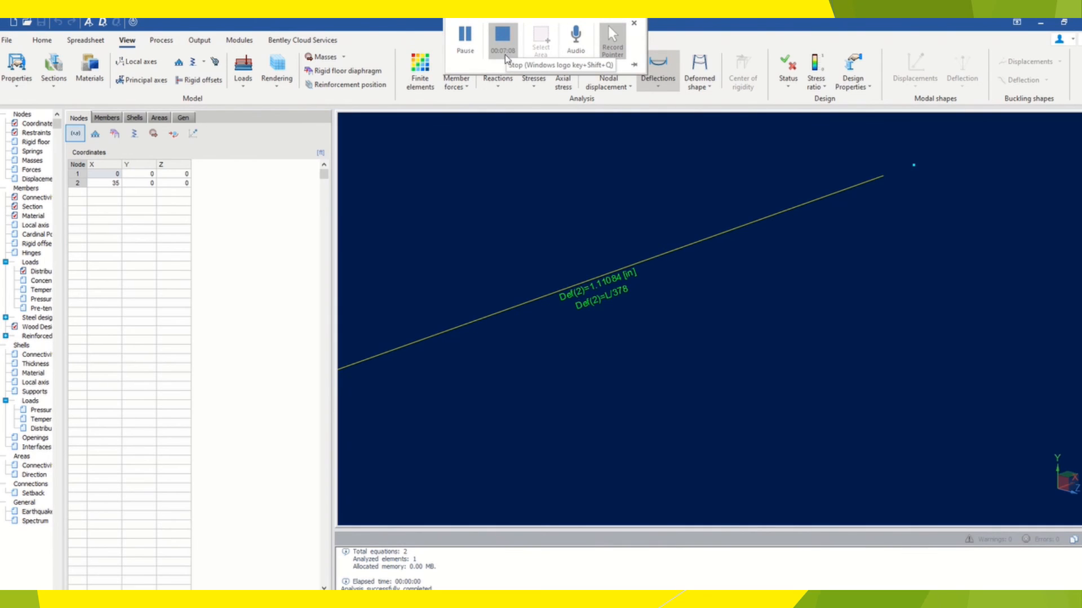